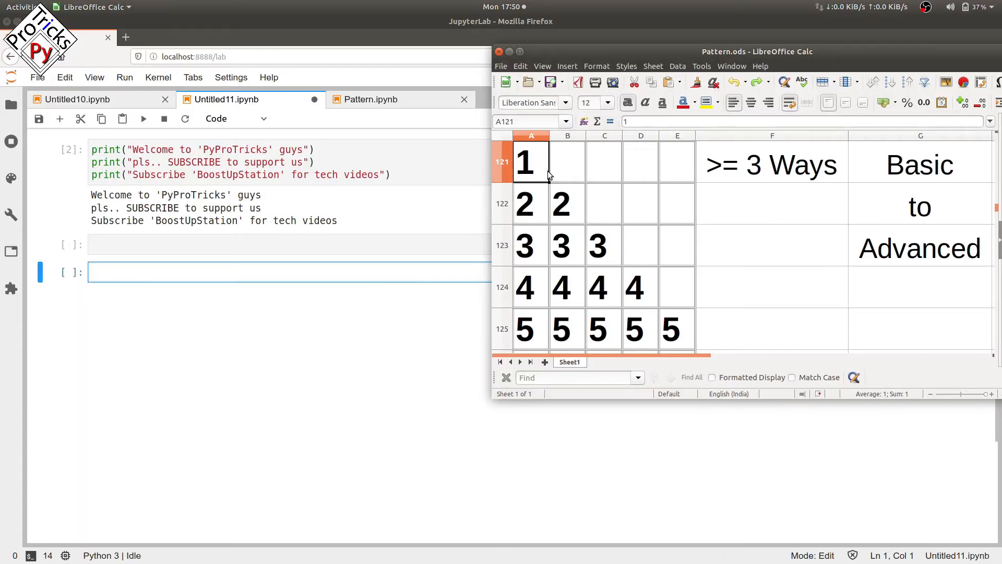
Step: Start the #M1 cell with an outer loop header 'for i in range():'
drag(523, 161, 677, 329)
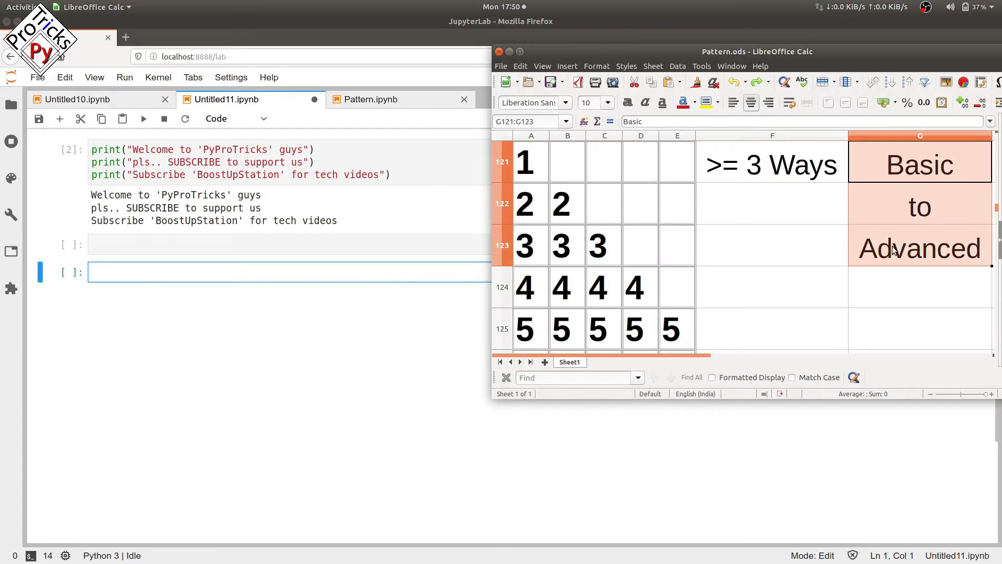
text(#)
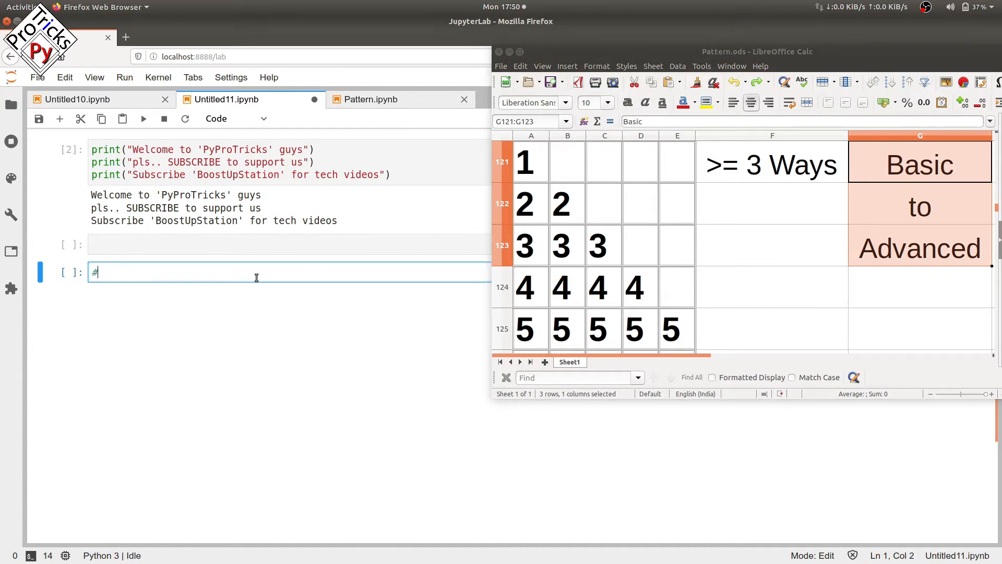
text(M1)
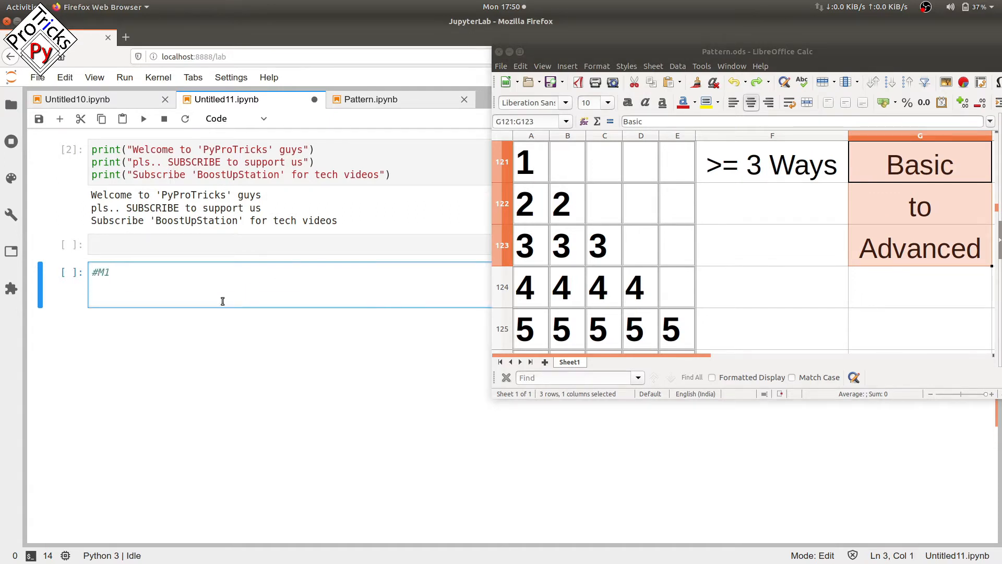
text(for i)
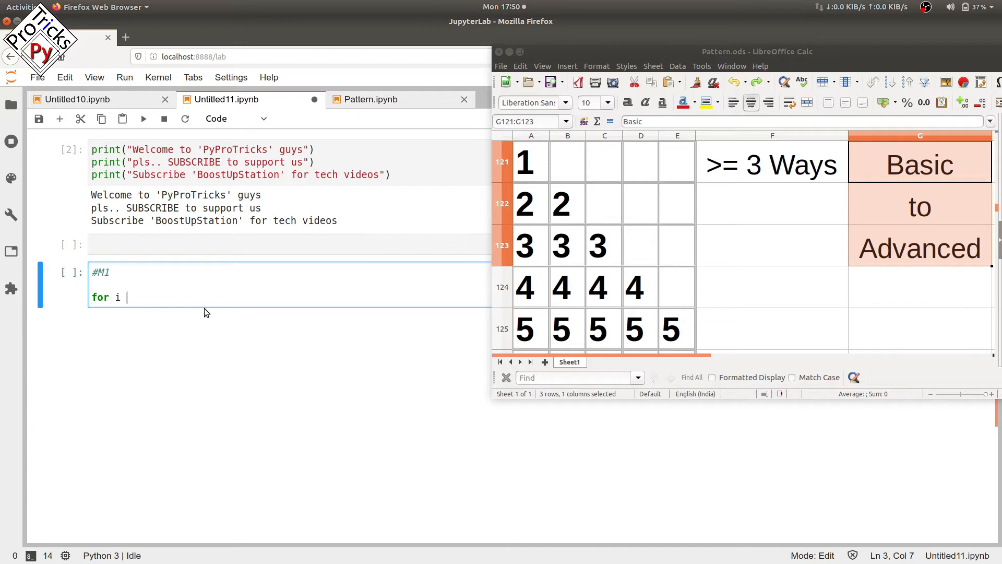
text(in range()
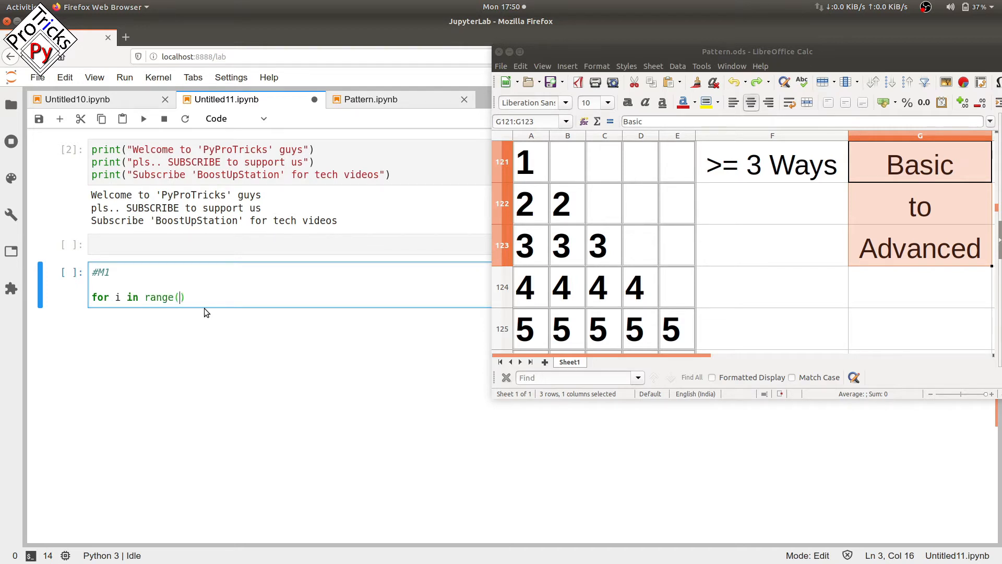
text():)
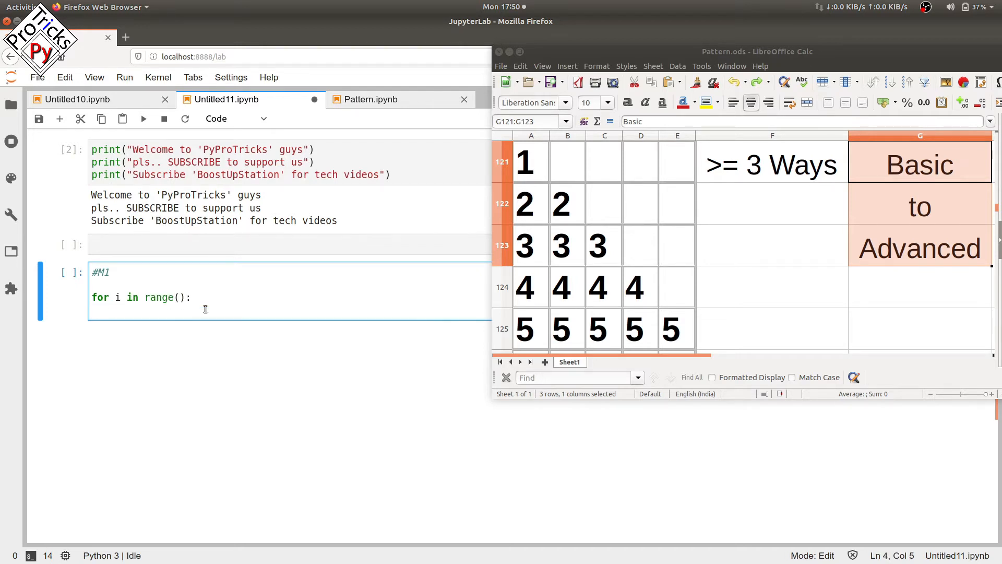
Step: Add an inner 'for j in range():' loop with print(), and fill the outer range as range(1,6)
text(for j in)
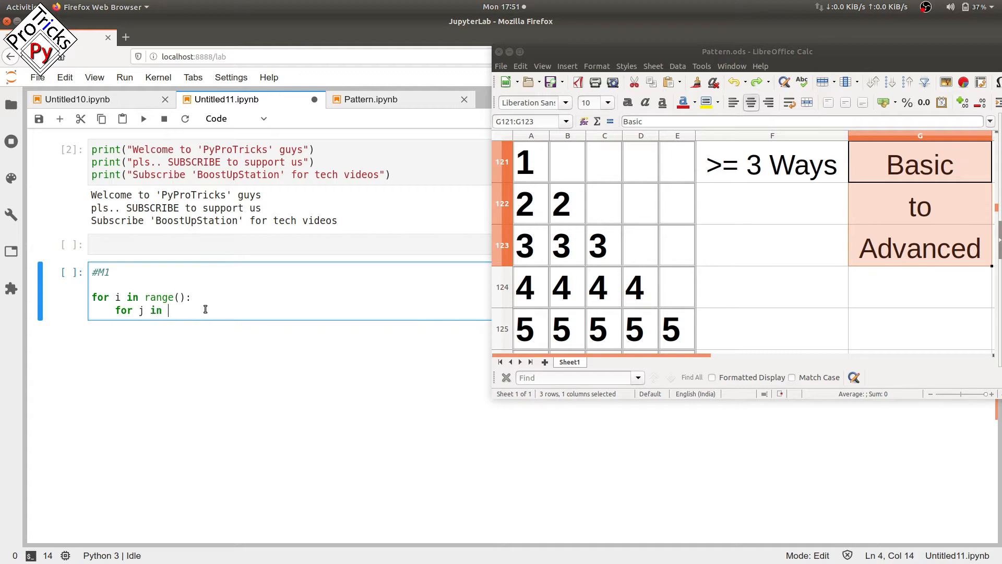
text(range())
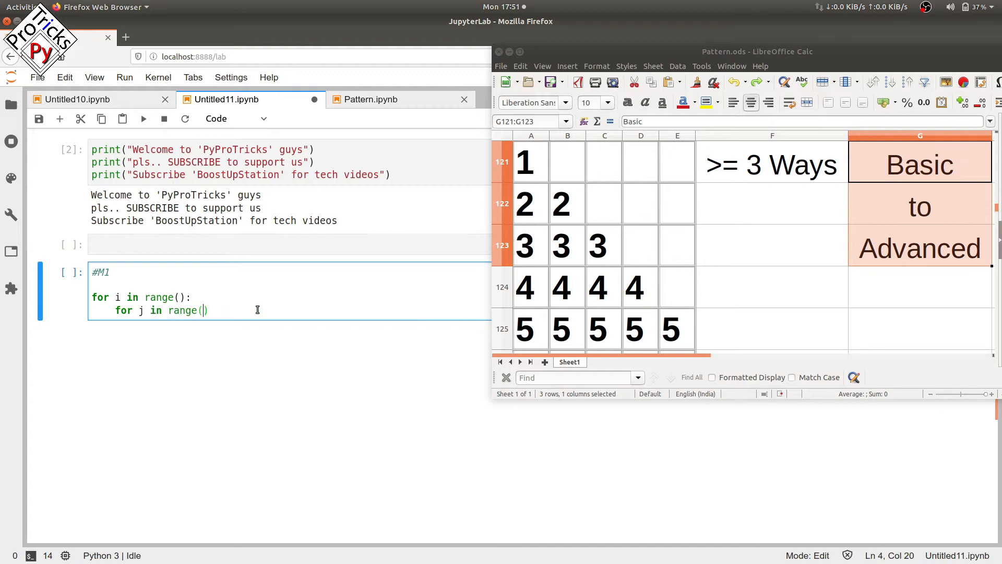
text(print())
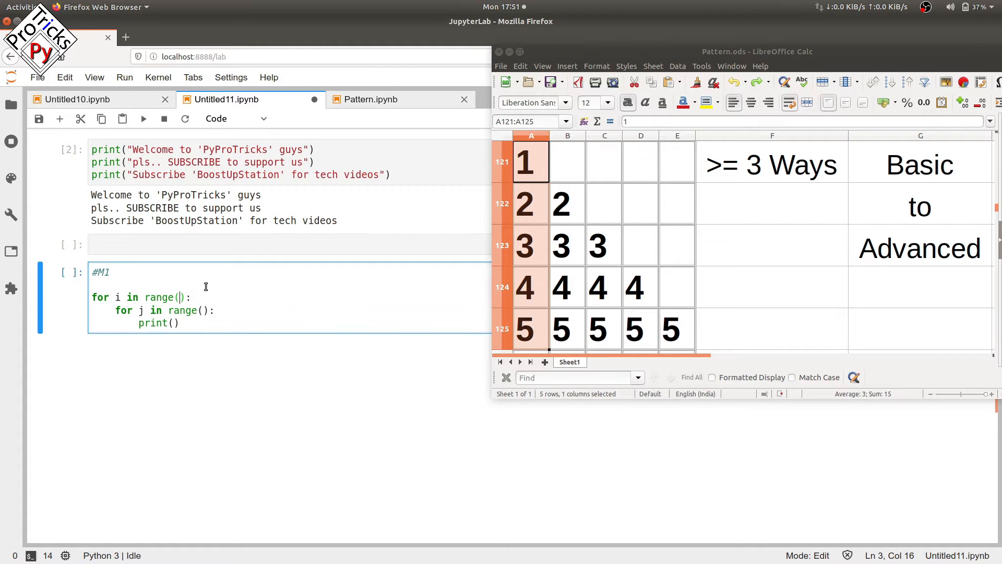
text(1,)
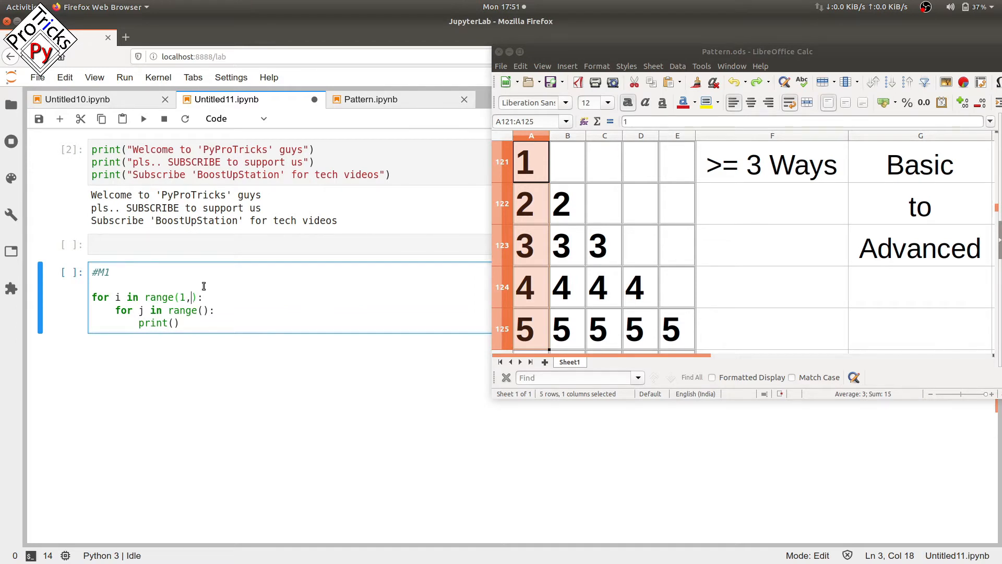
text(6)
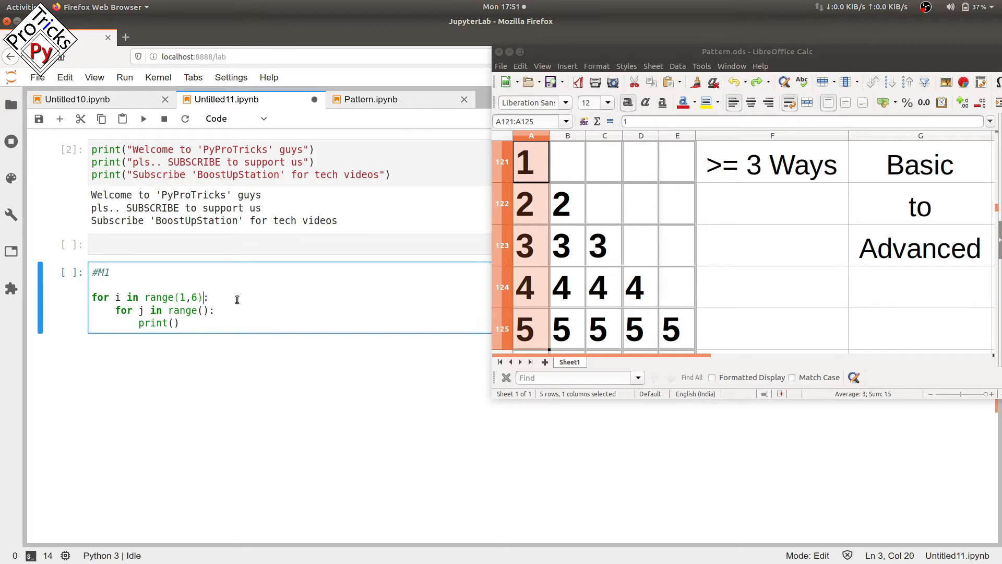
click(567, 245)
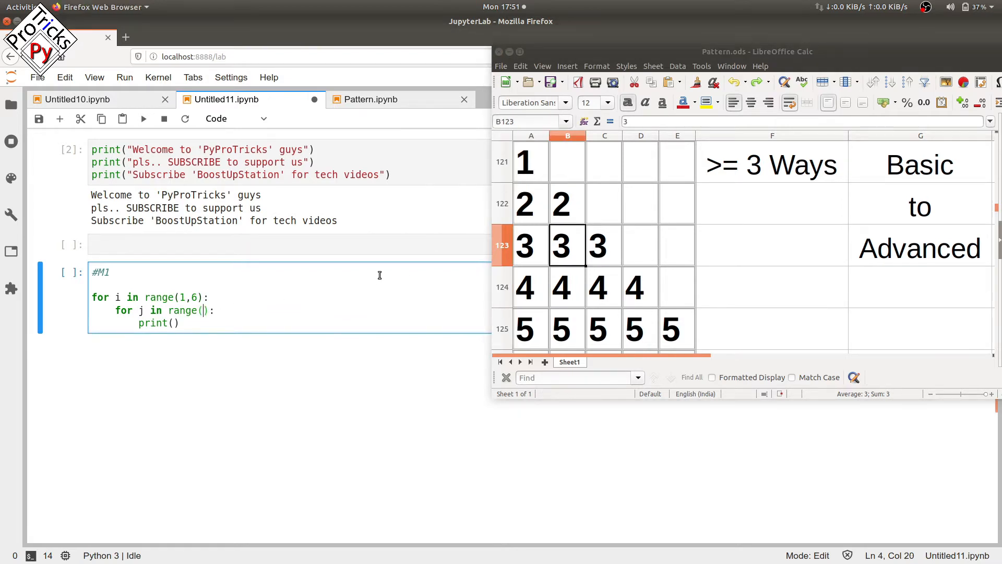
drag(524, 161, 675, 331)
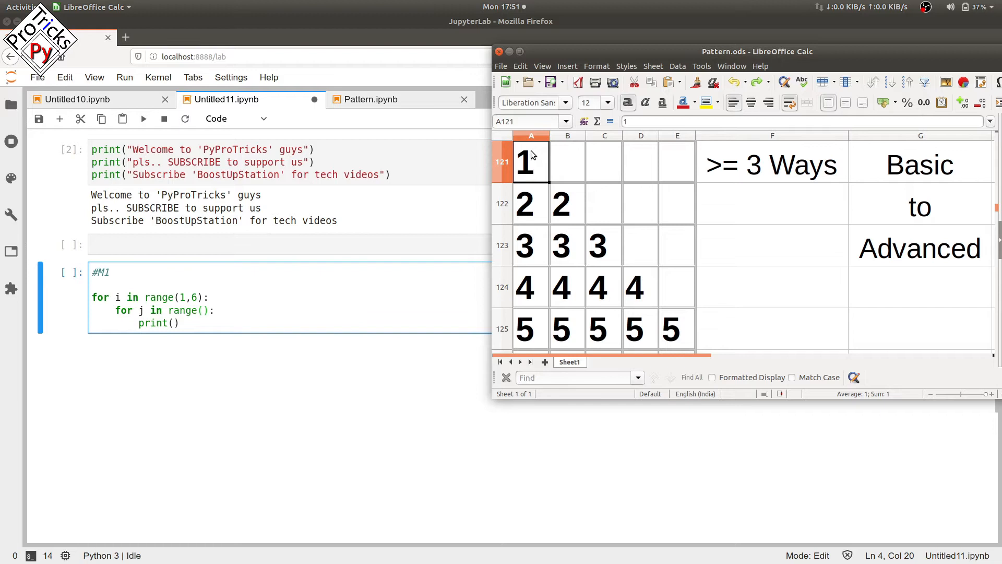
click(531, 204)
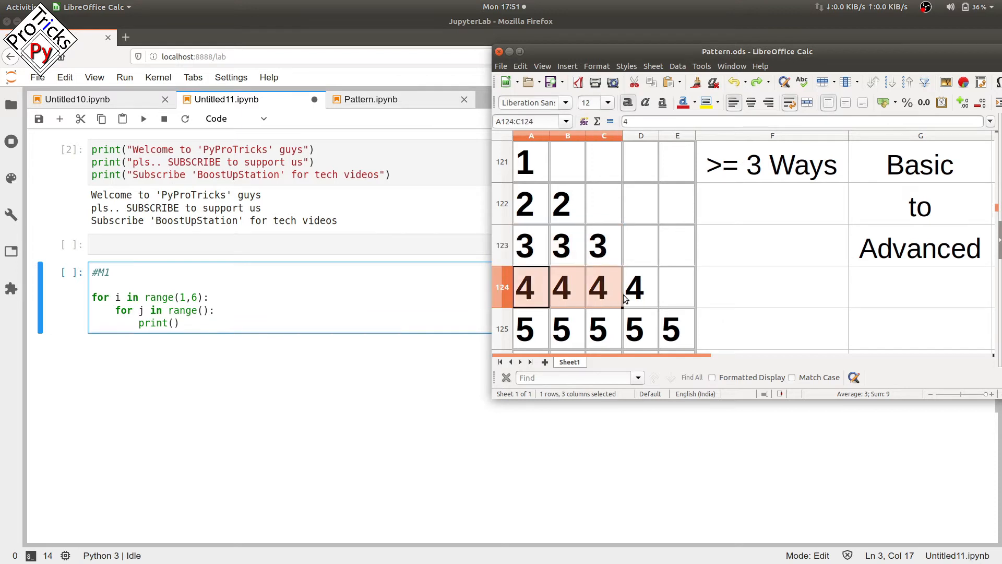
click(640, 287)
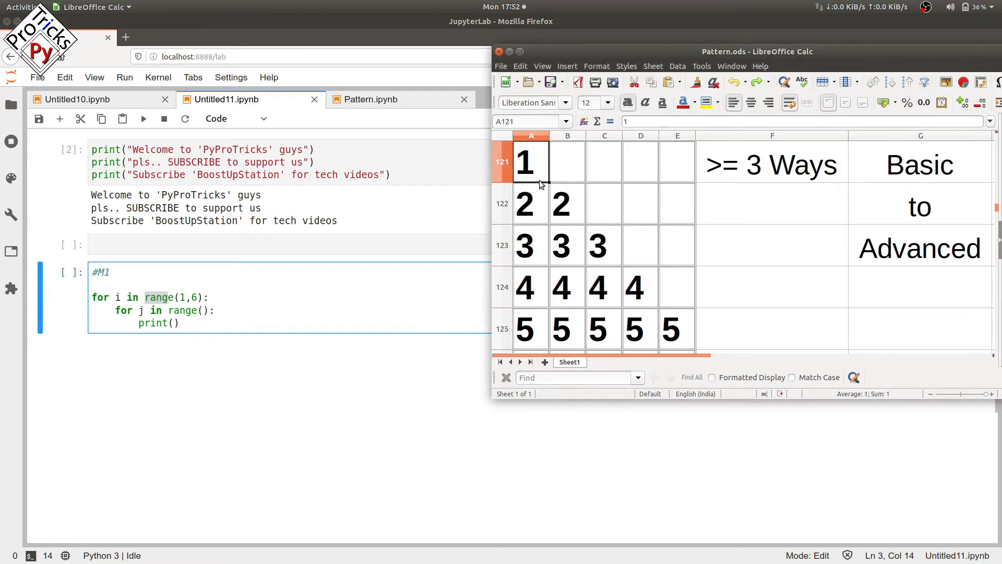
drag(524, 162, 567, 244)
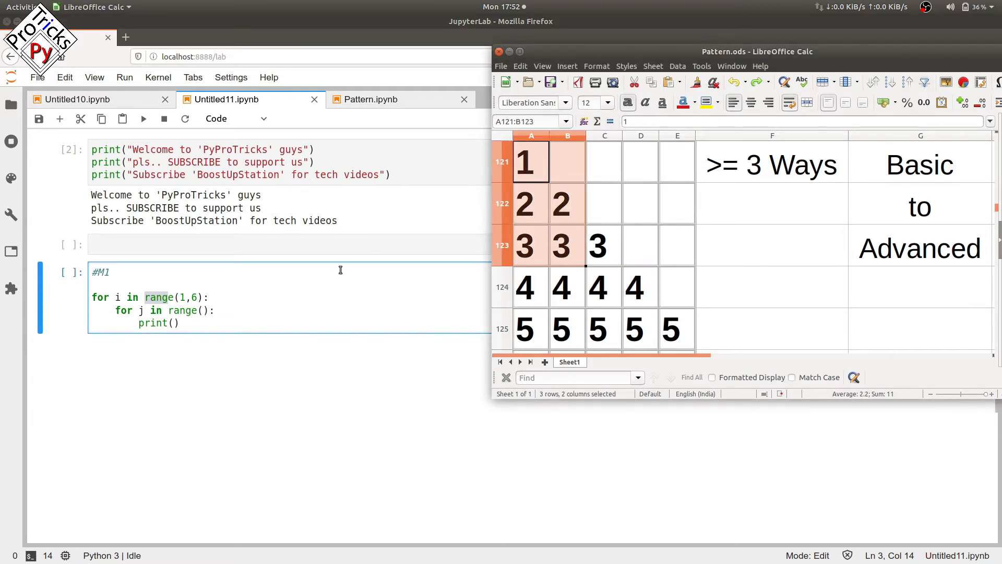
mouse_move(202, 310)
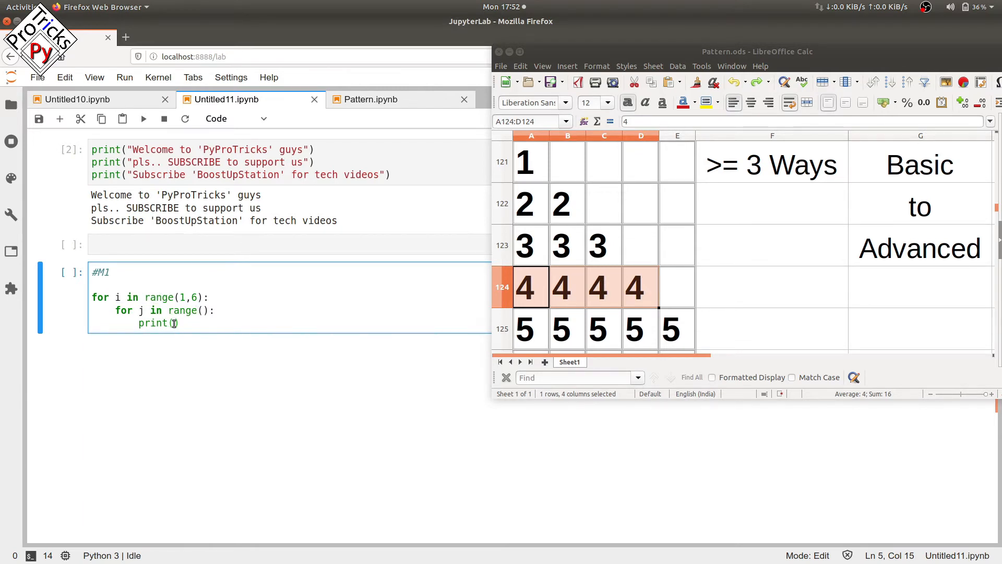
Step: Set the inner loop to range(1,i+1) and begin extending print(i, ...) with an end argument
text(i)
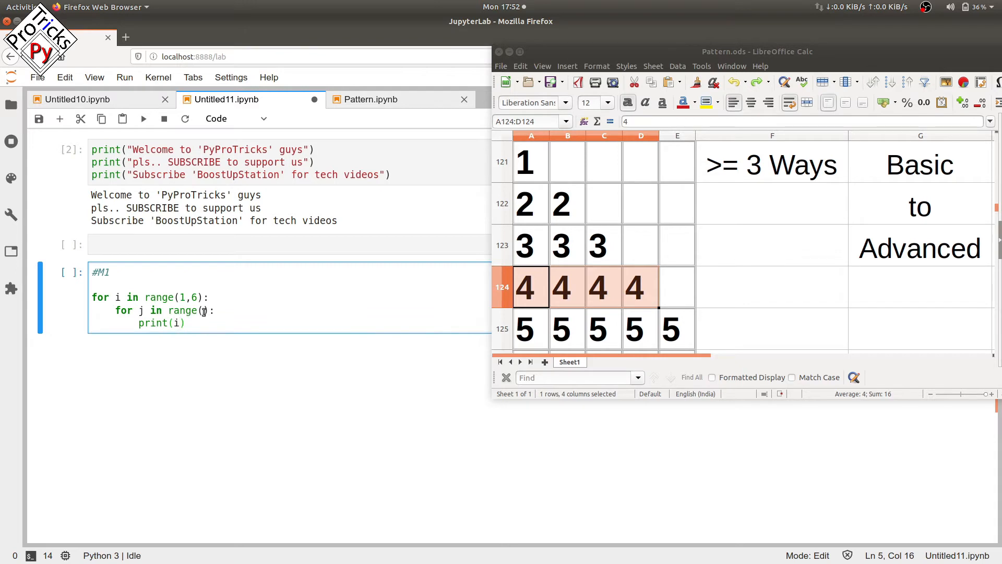
key(Backspace)
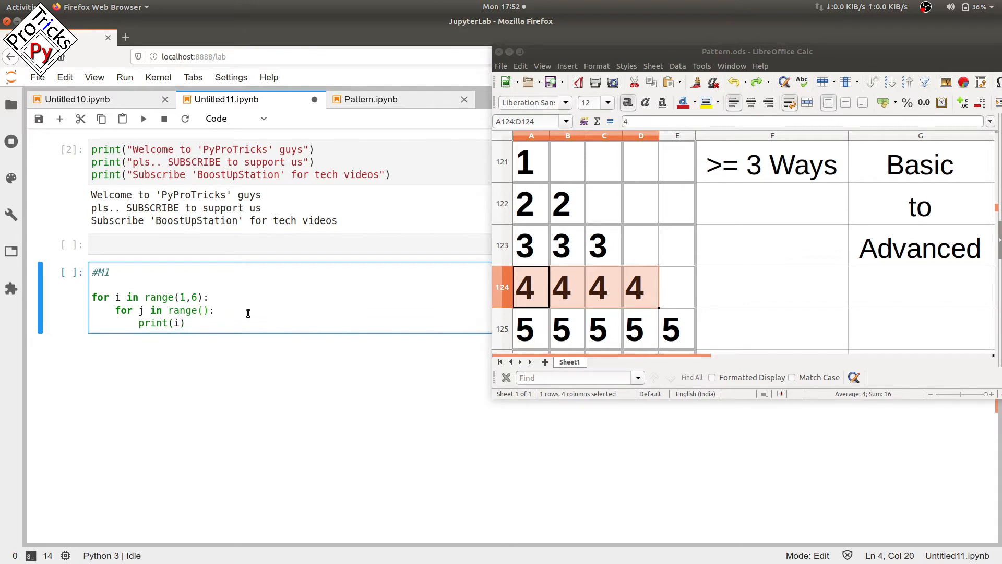
text(1,)
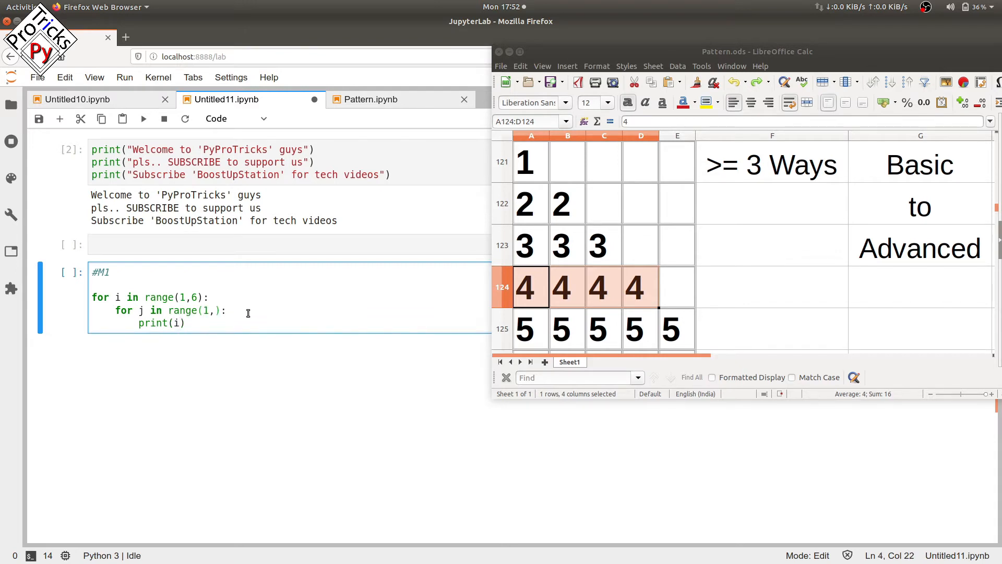
text(i)
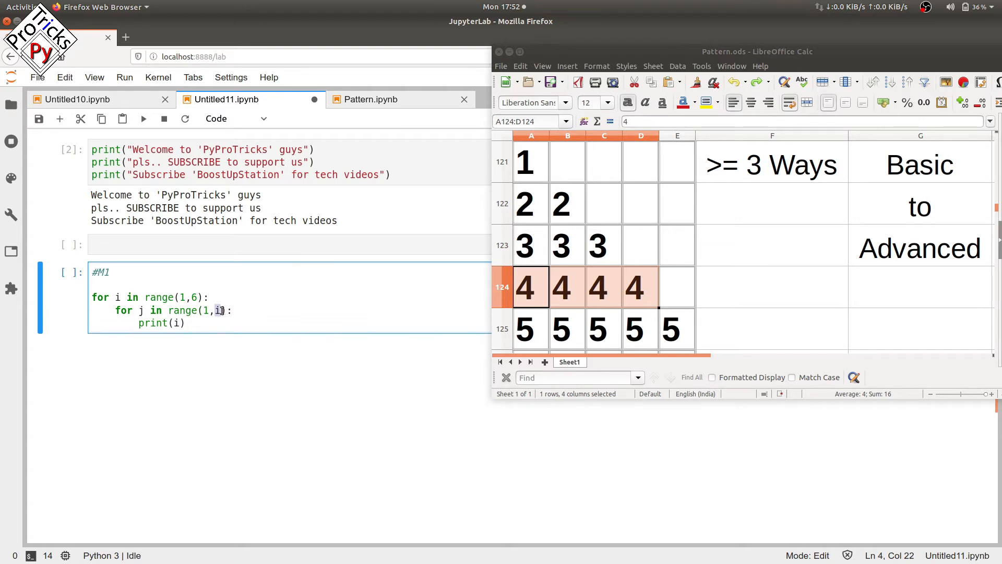
text(+)
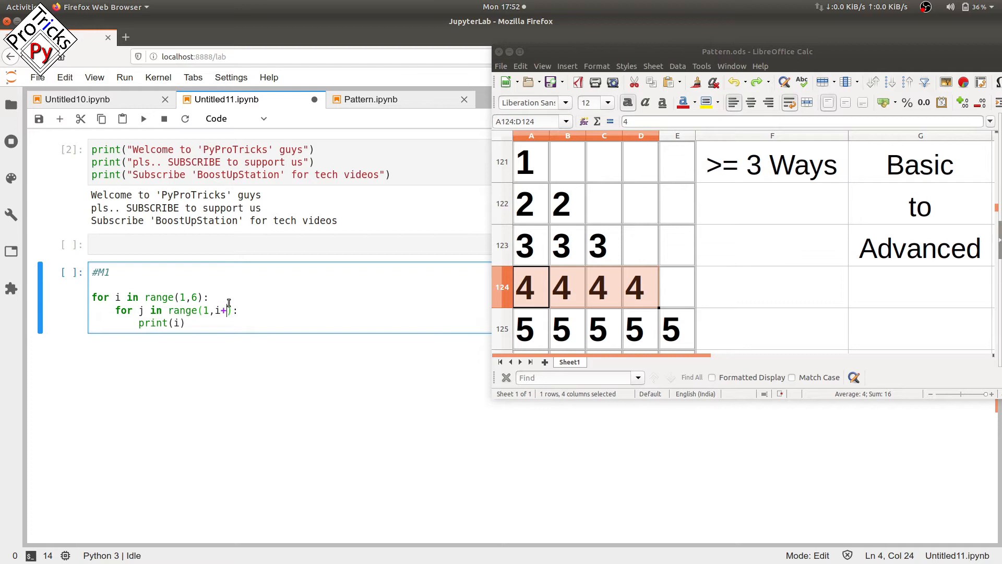
text(1)
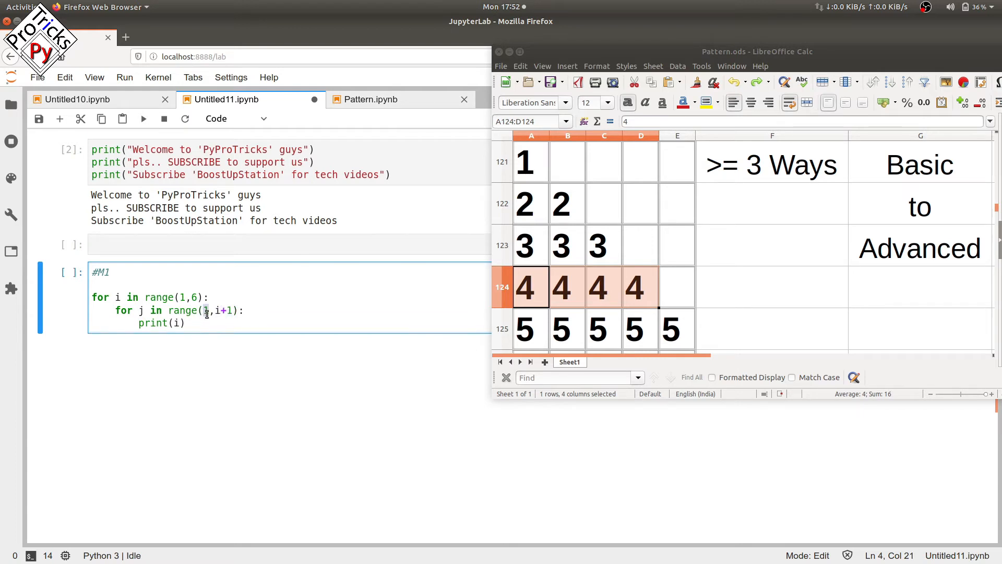
text(1,)
click(289, 323)
text(,end)
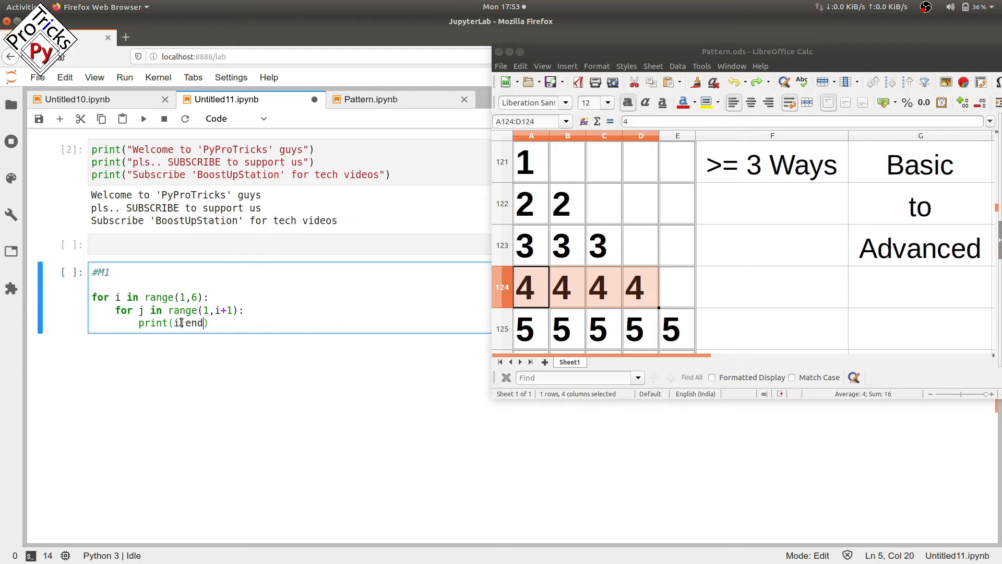
Step: Finish print(i,end=' '), add a dedented print(), and run #M1 to print the 1–5 triangle
text(=')
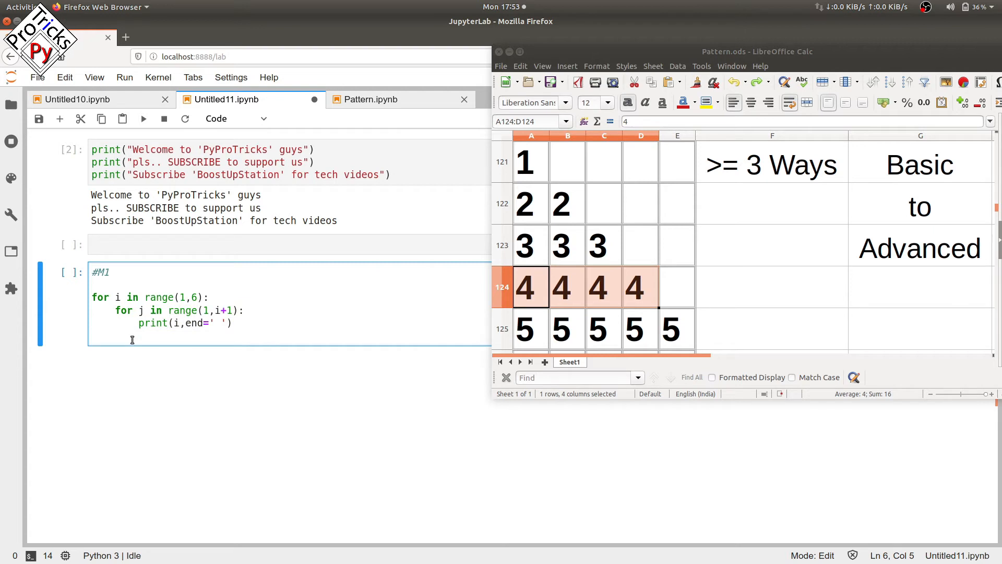
text(print()
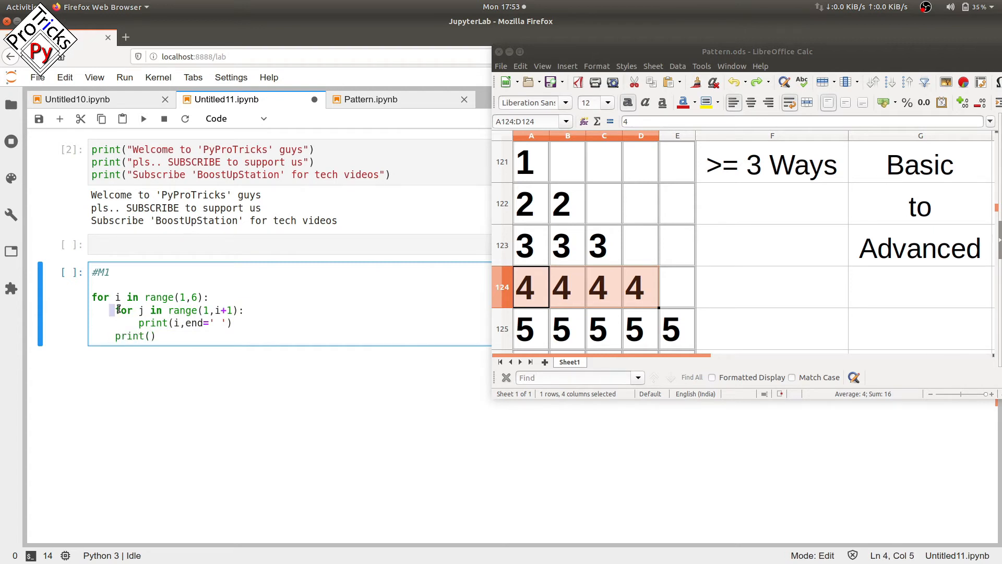
click(115, 296)
text(#)
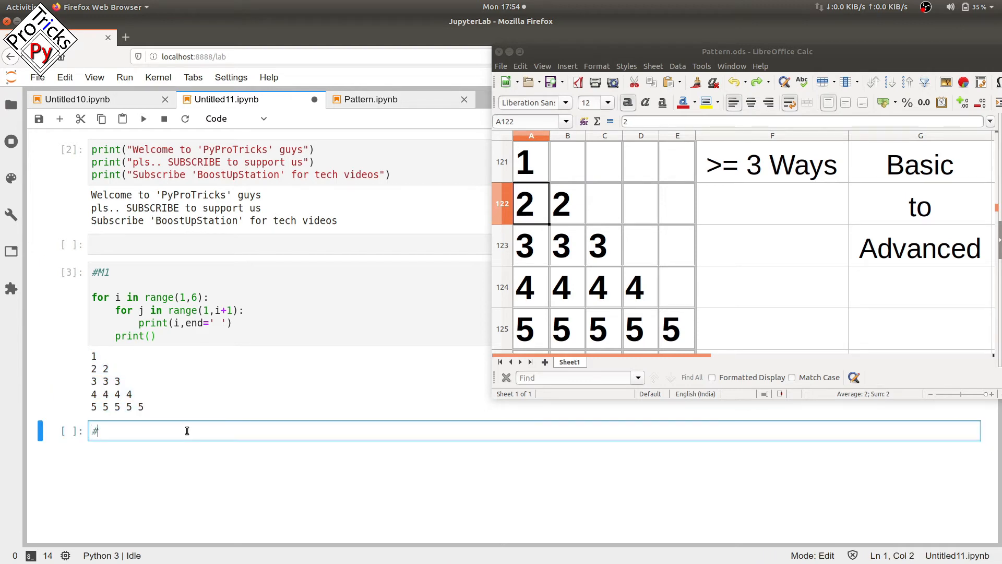
Step: Start the #M2 cell with i=1 and a while(i<6): loop header
text(M2)
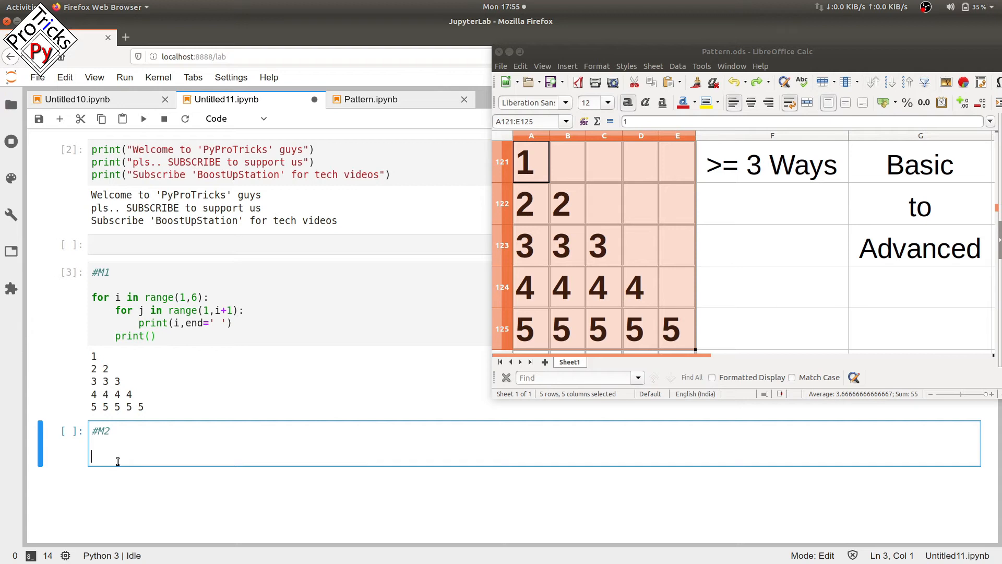
text(i)
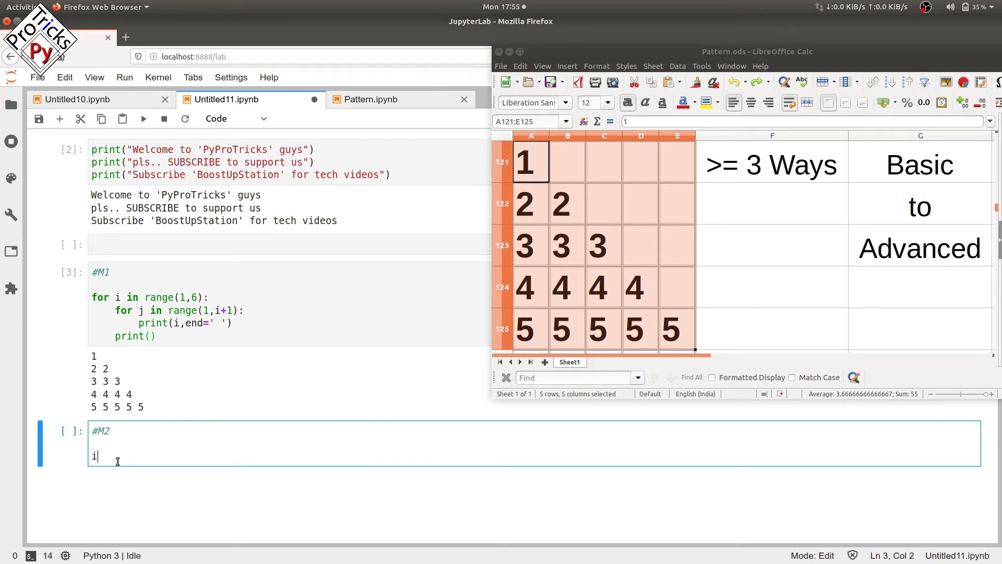
text(=1)
text(wh)
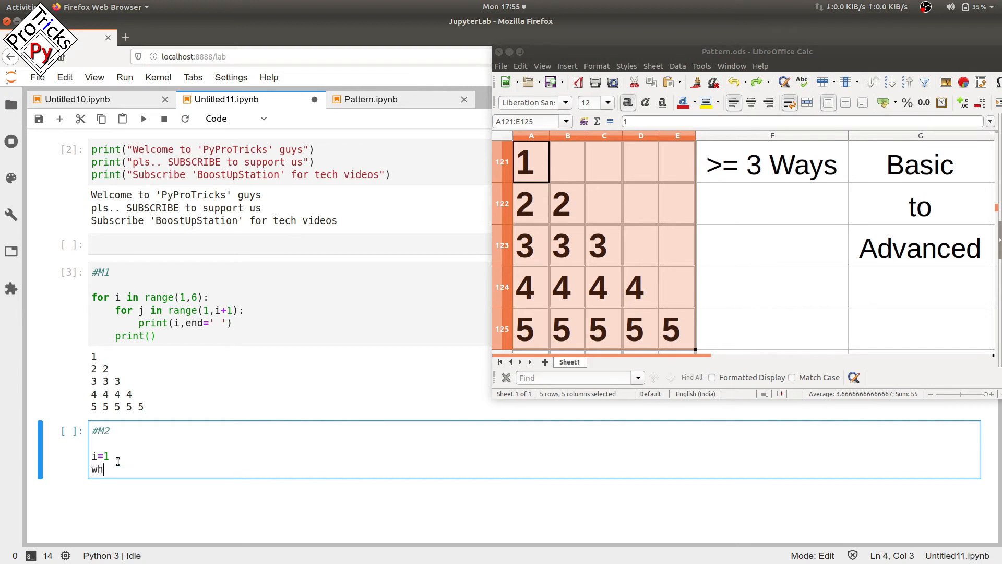
text(ile())
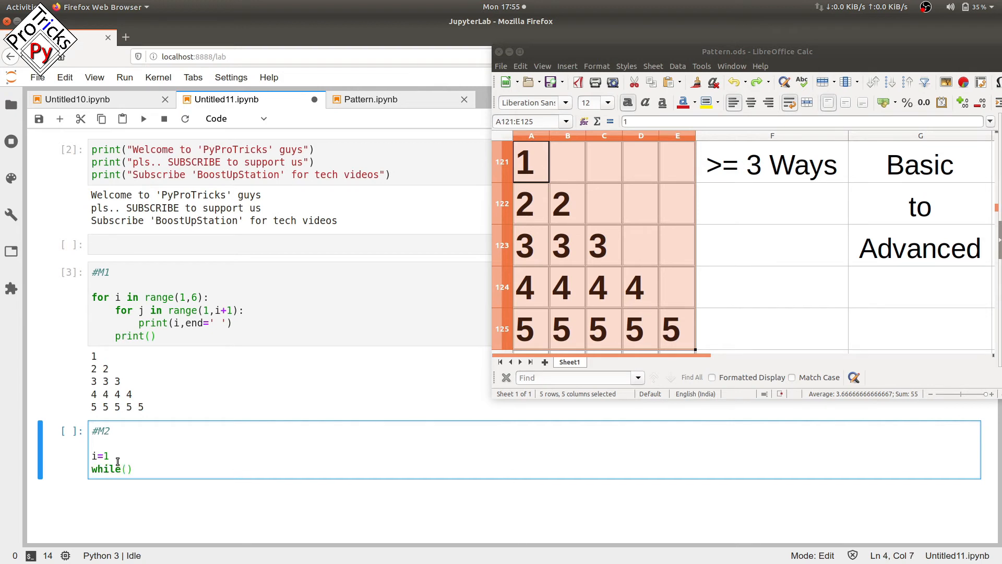
text(i<)
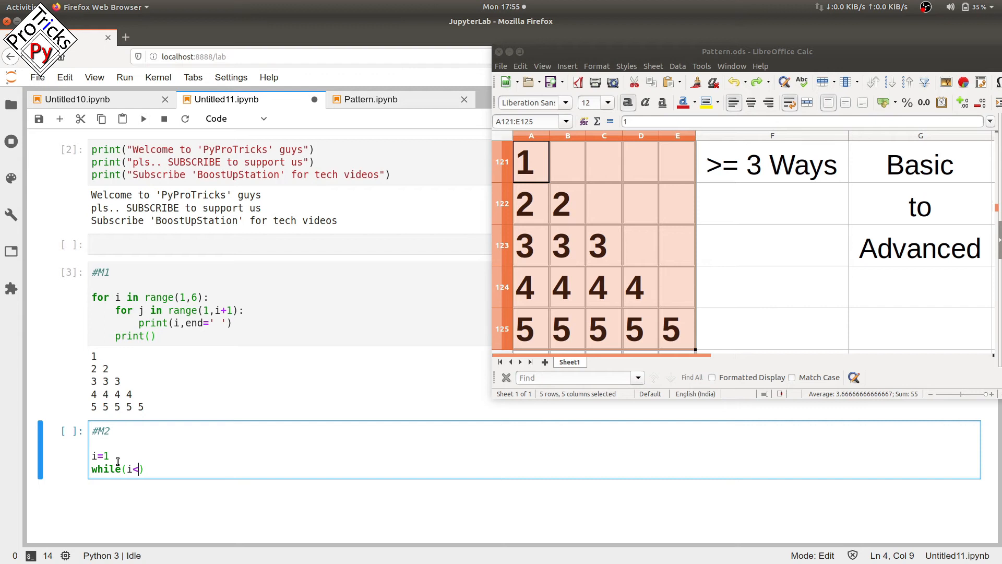
text(6)
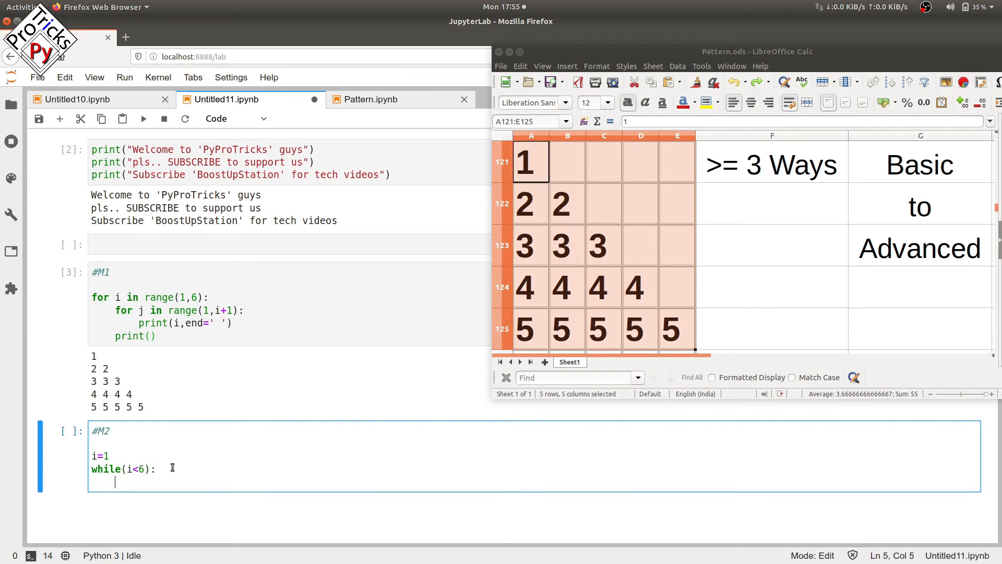
Step: Write print(f'{i} '*i) and i += 1 inside the loop, running #M2 to print the same triangle
text(p)
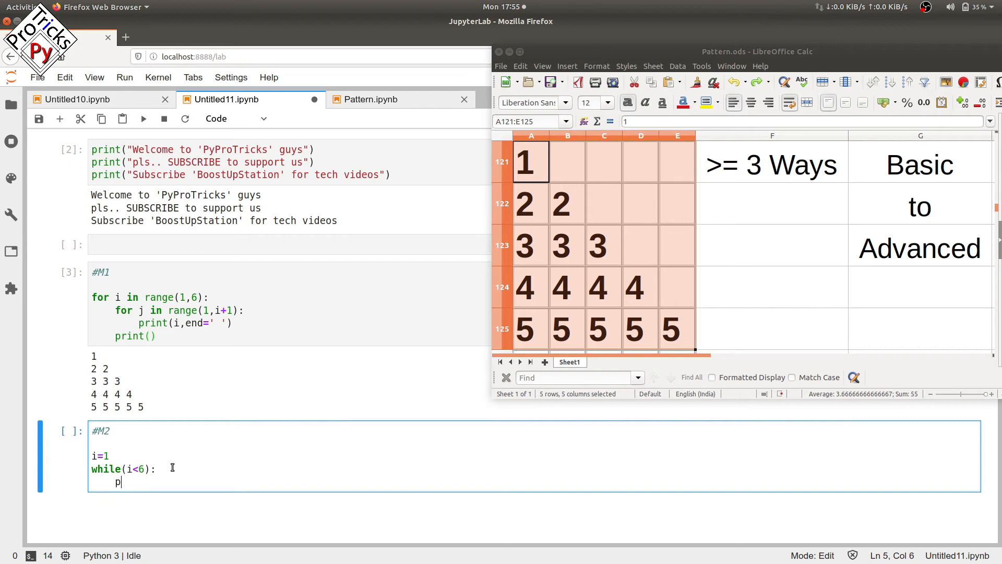
text(rint())
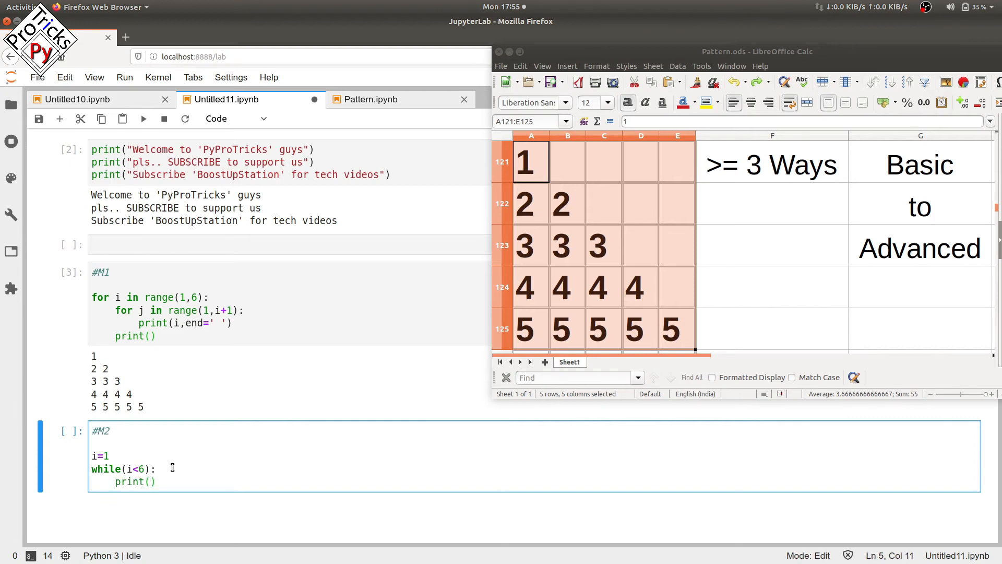
text(f)
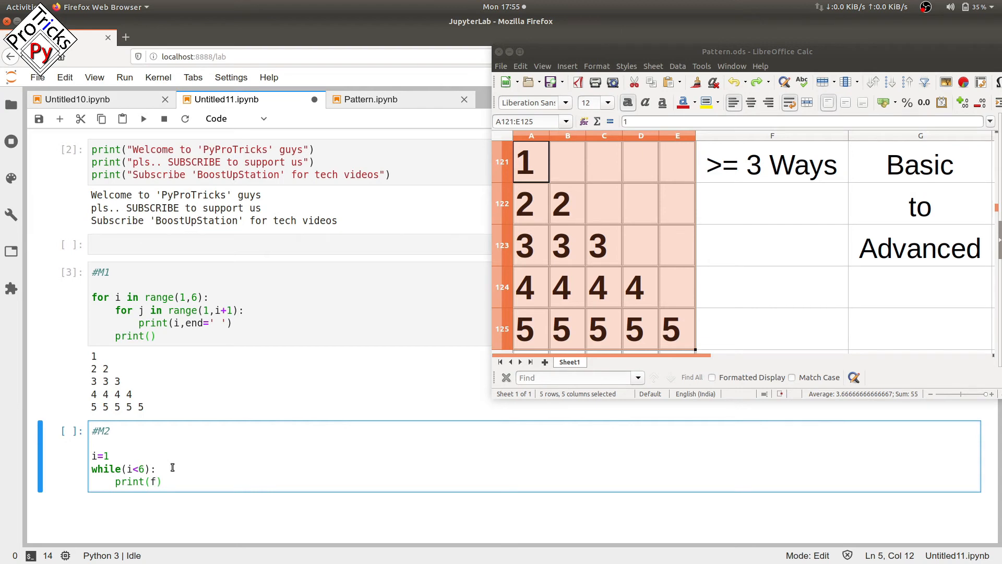
text(')
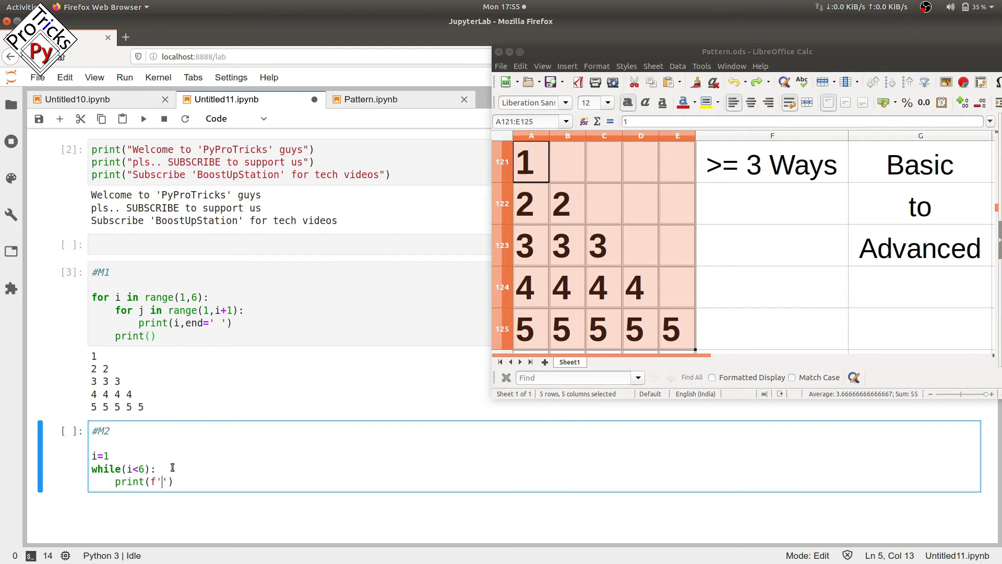
text({i})
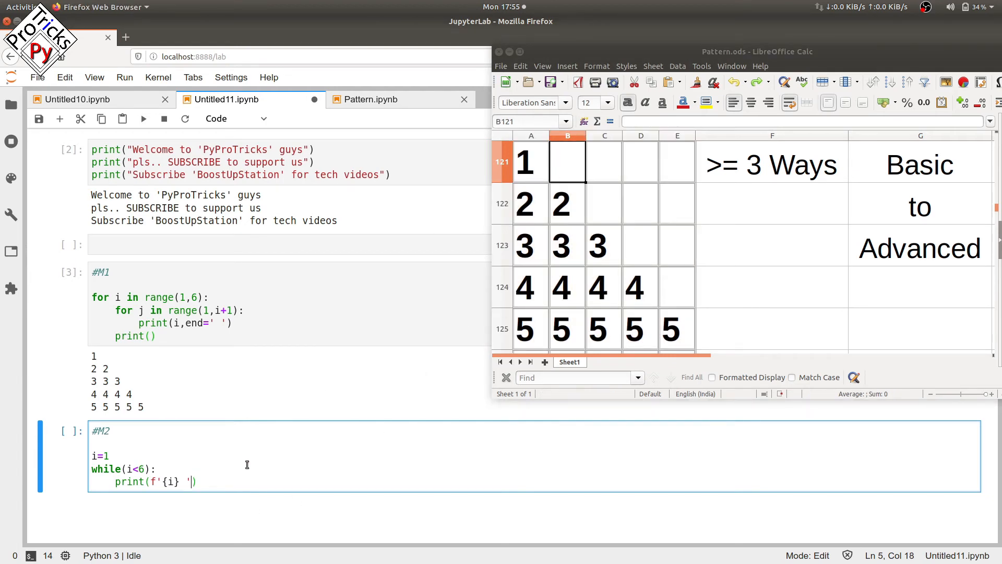
text(*)
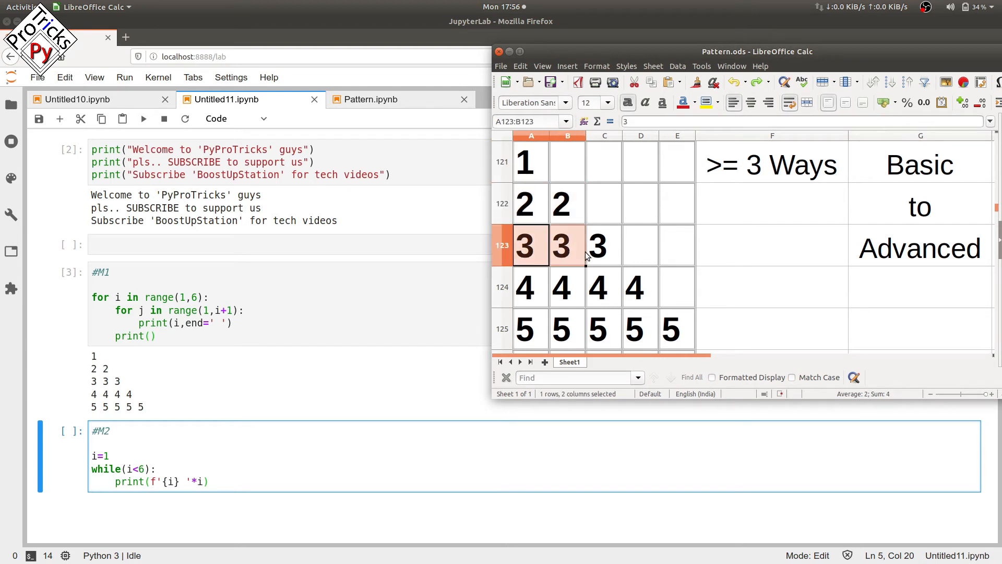
click(604, 245)
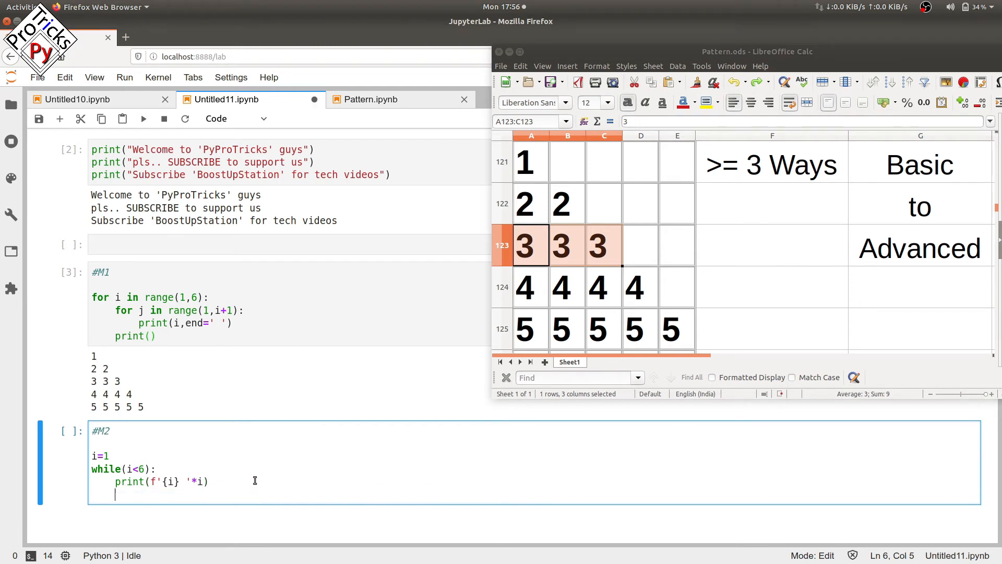
text(i += 1)
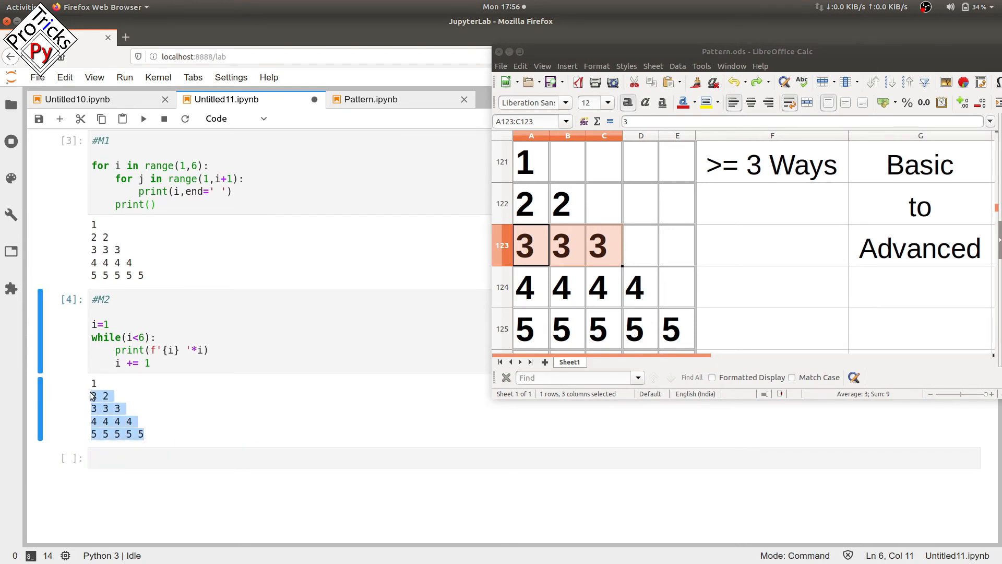
Step: Start the #M3 cell with s='12345' and a 'for c in s:' loop
text(#M3)
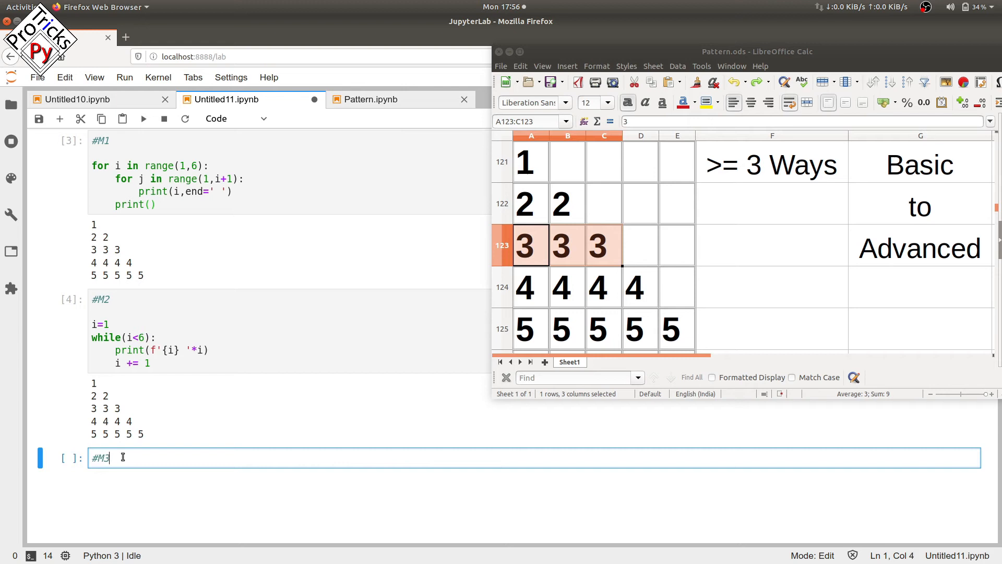
text(s=)
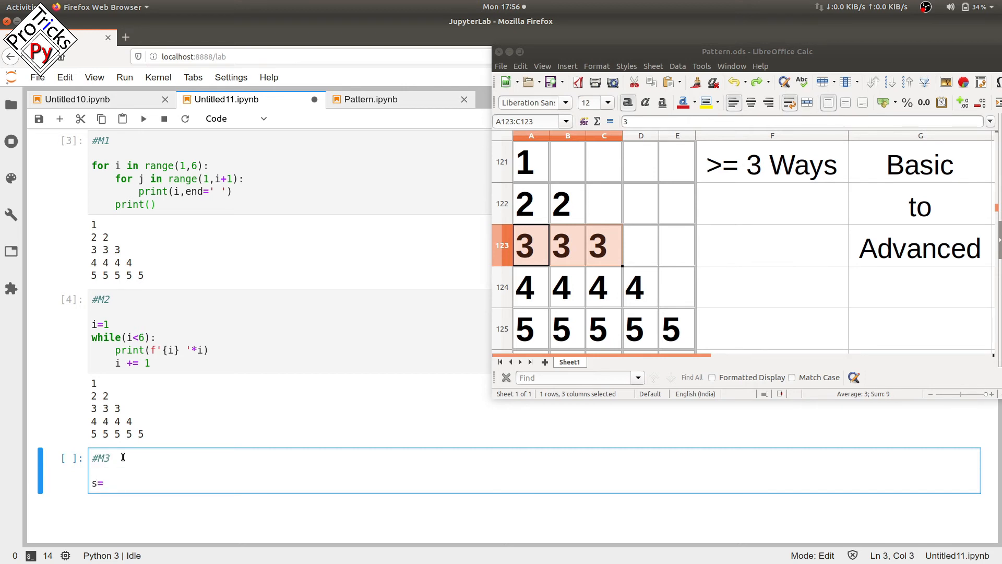
text('1234')
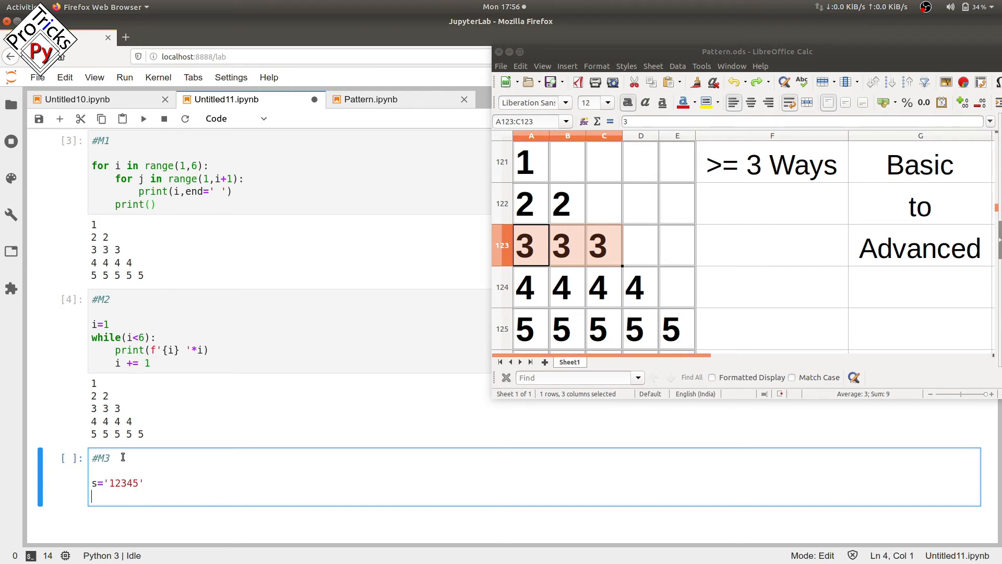
text(fo)
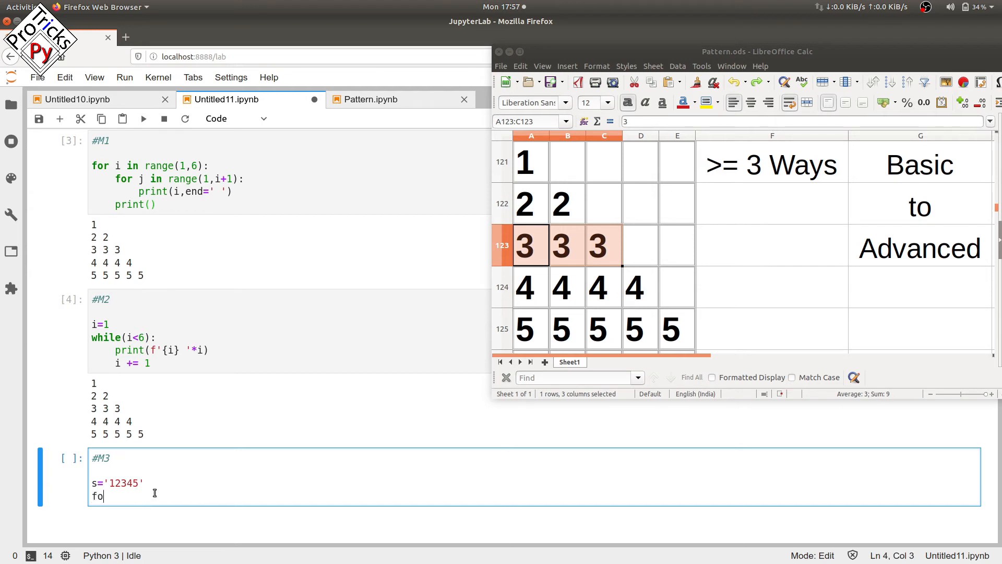
text(r)
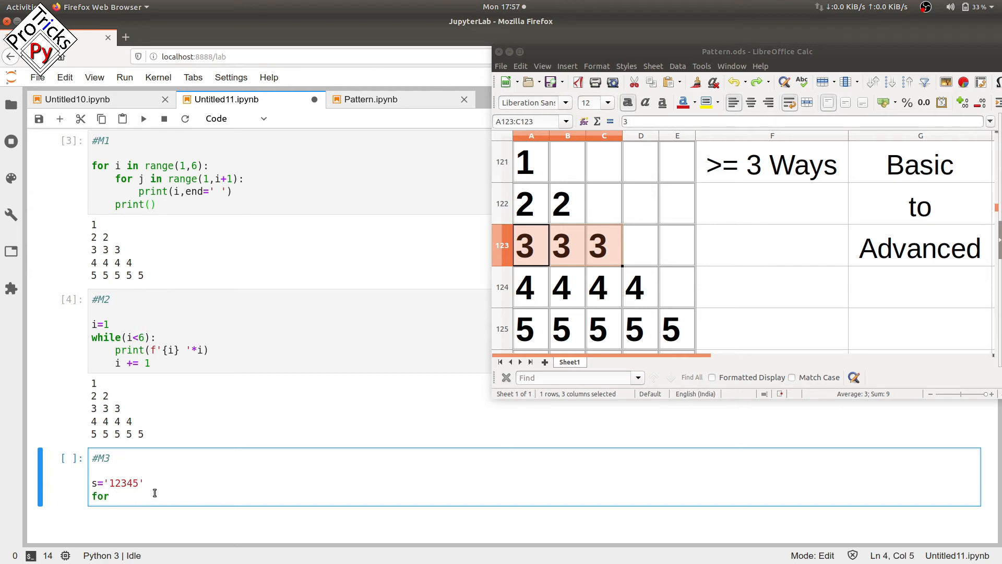
text(c in s)
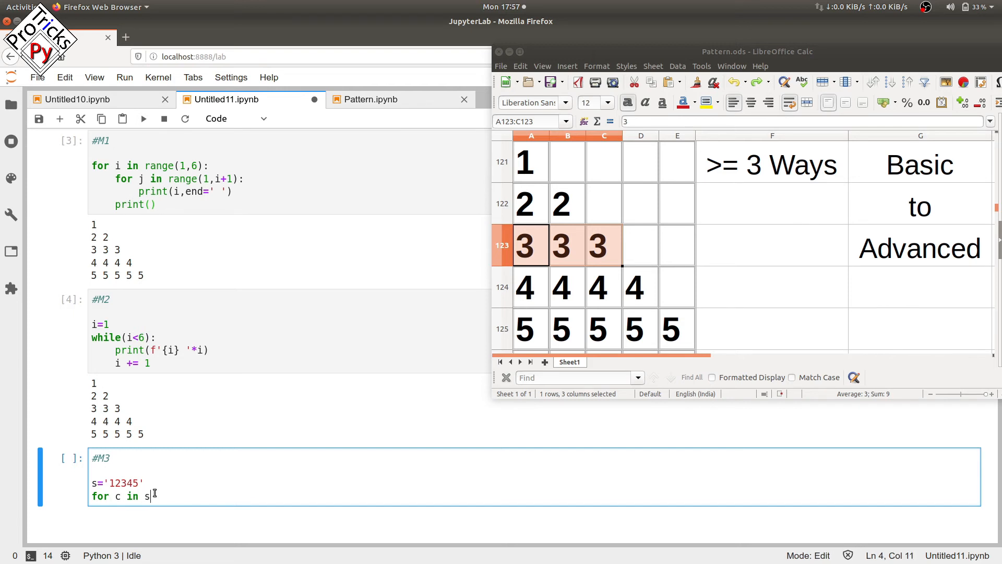
text(:)
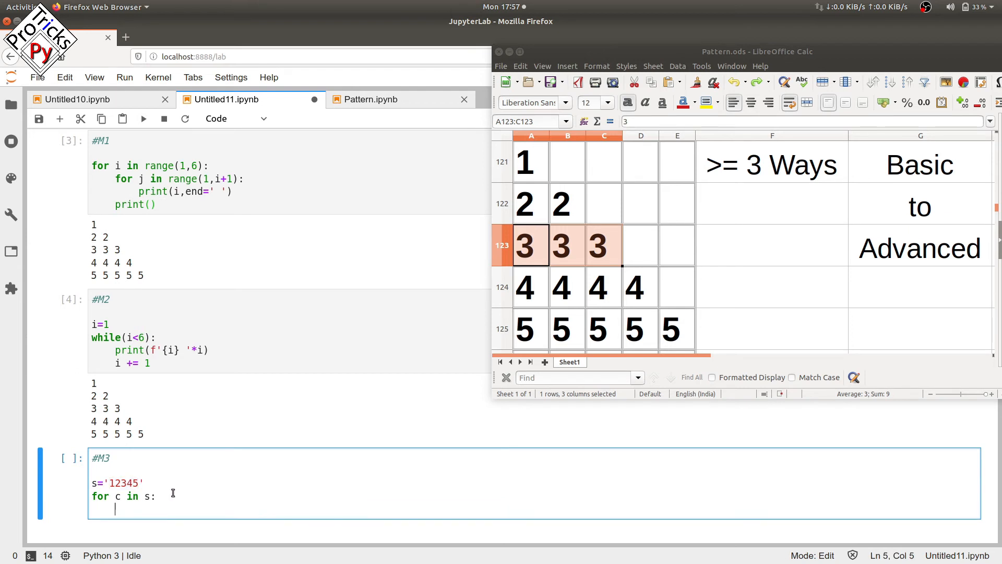
Step: Write print((c + ' ')*int(c)) in the loop body to print each digit repeated c times
text(print()
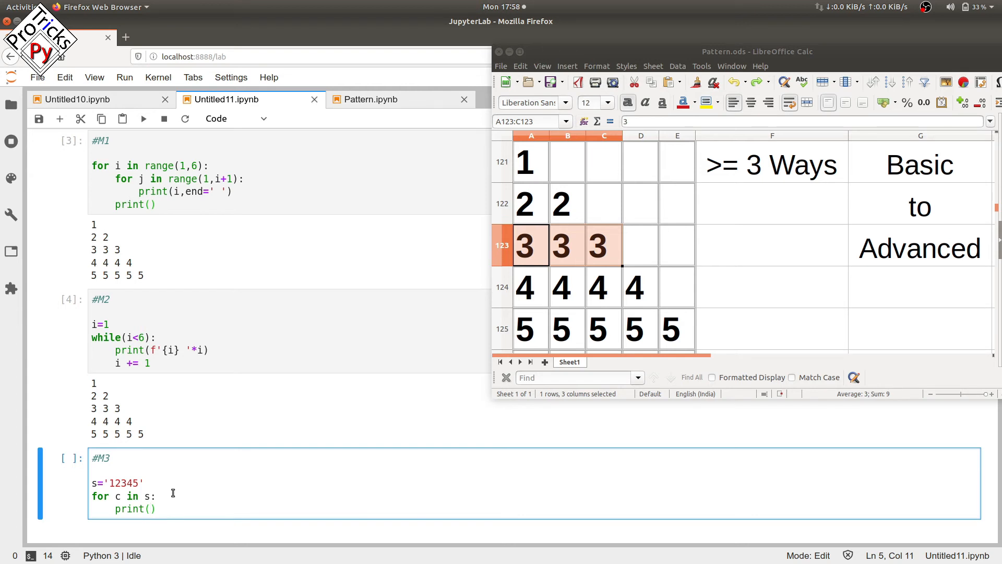
text(c+)
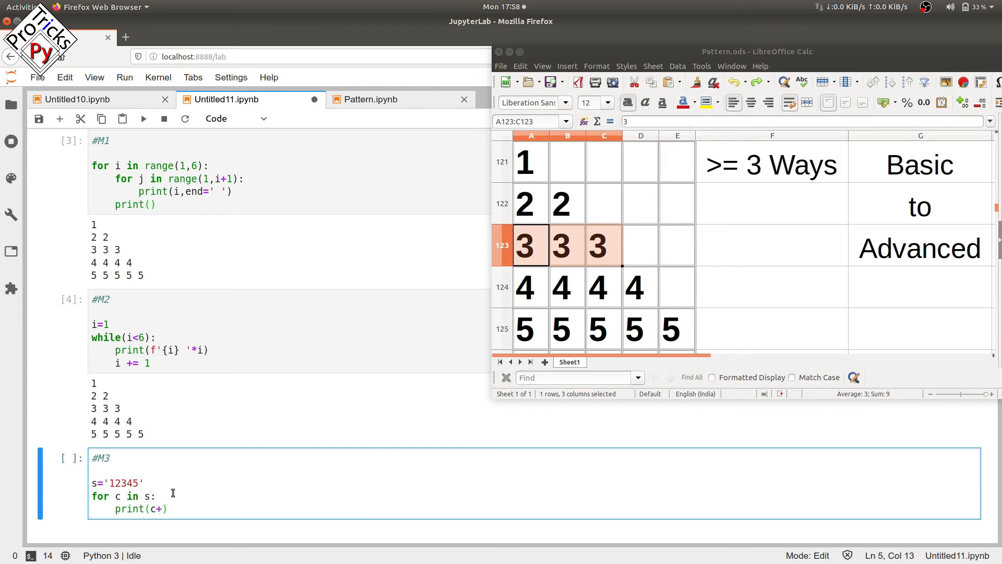
text(' ')
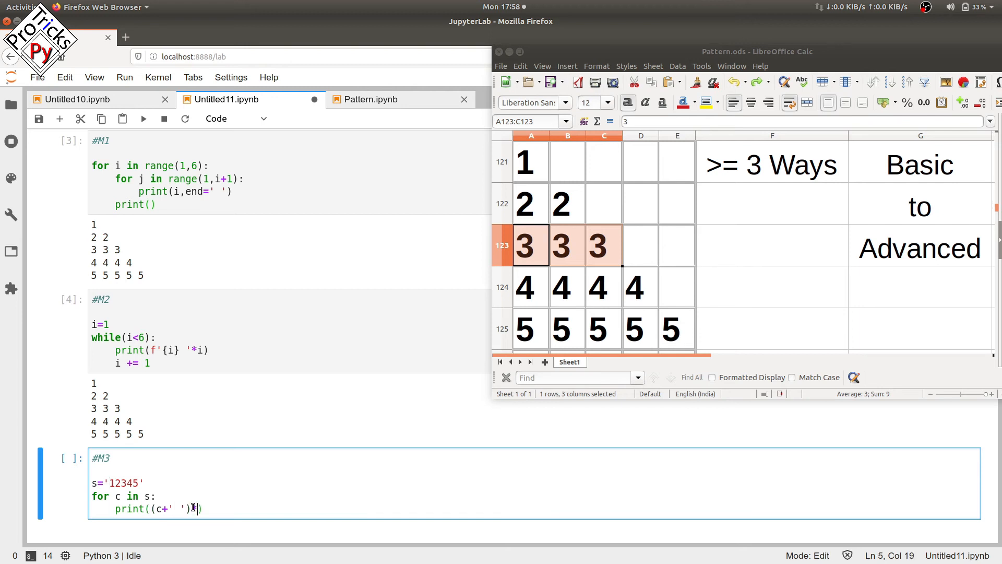
text(int()
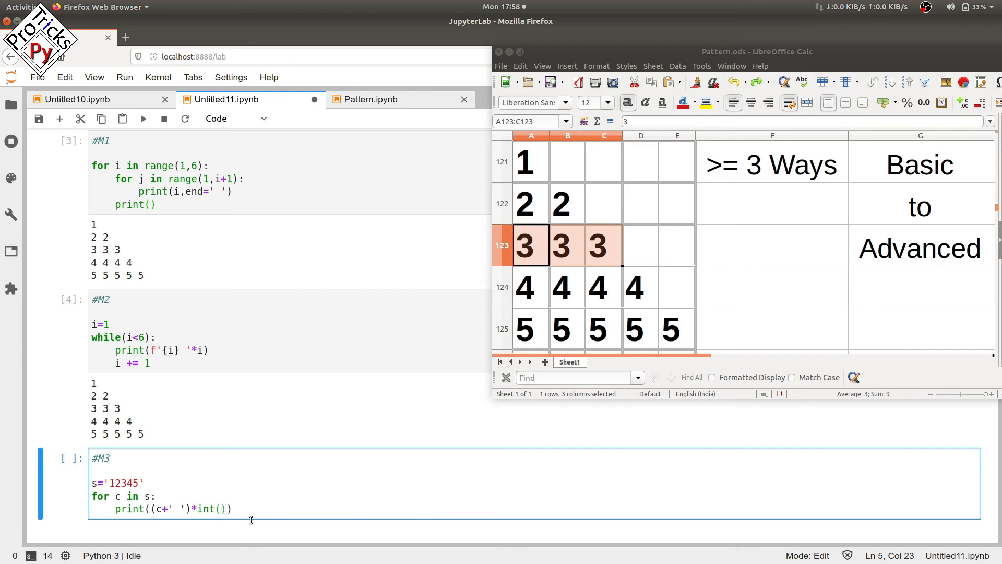
text(c)
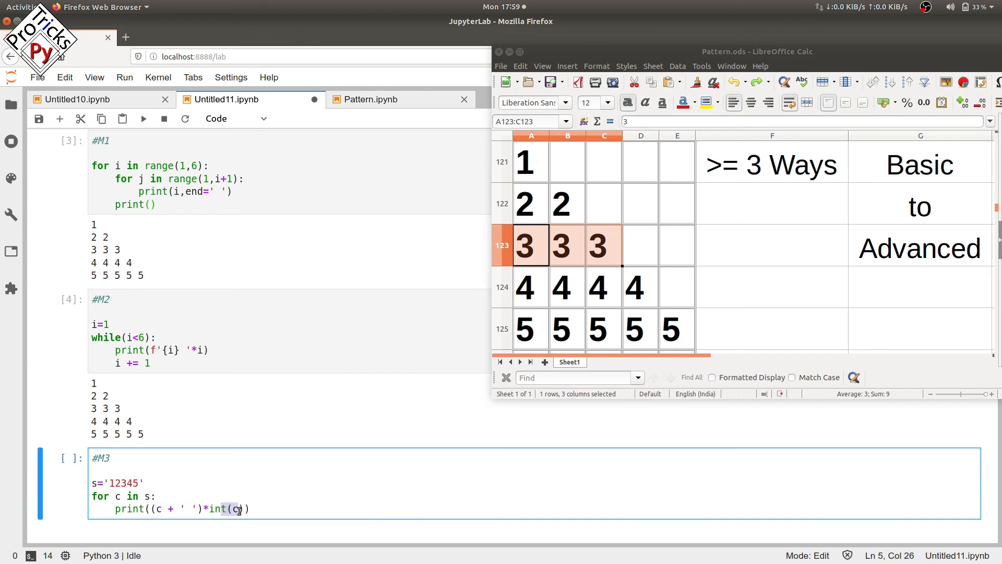
mouse_move(165, 508)
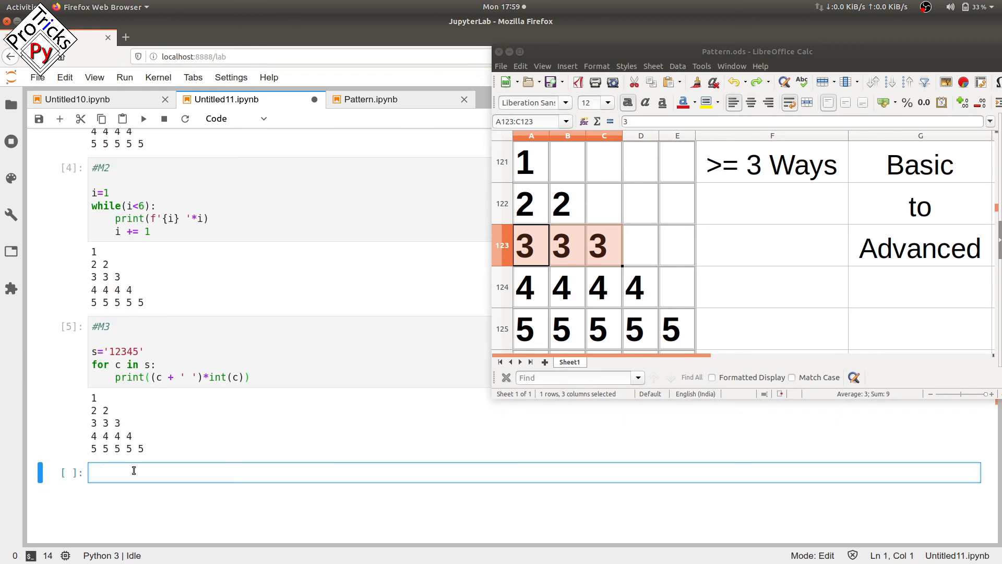
Step: Write the #M4 cell: for i in range(1,6): print(f'{i} '*i)
text(M3)
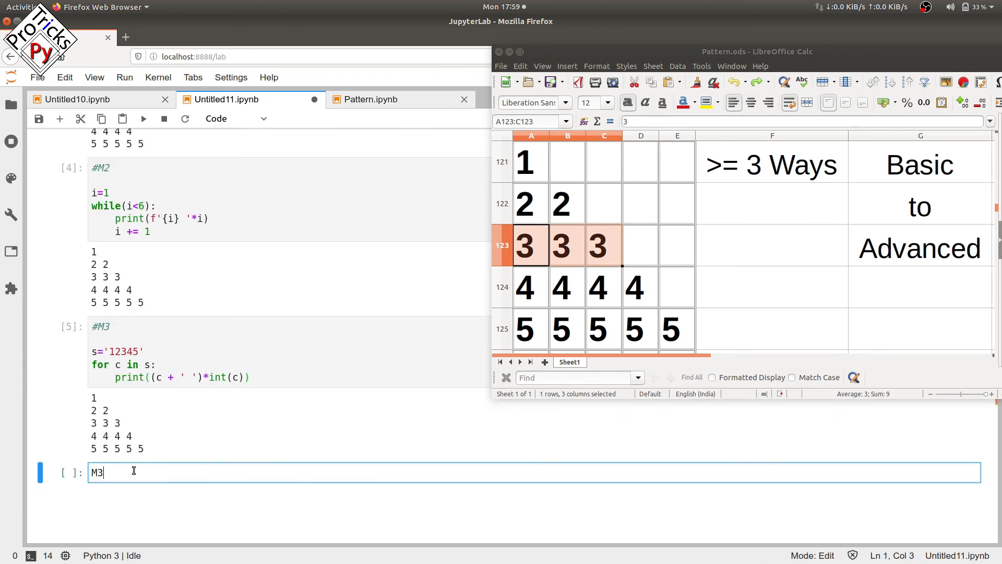
text(#M4)
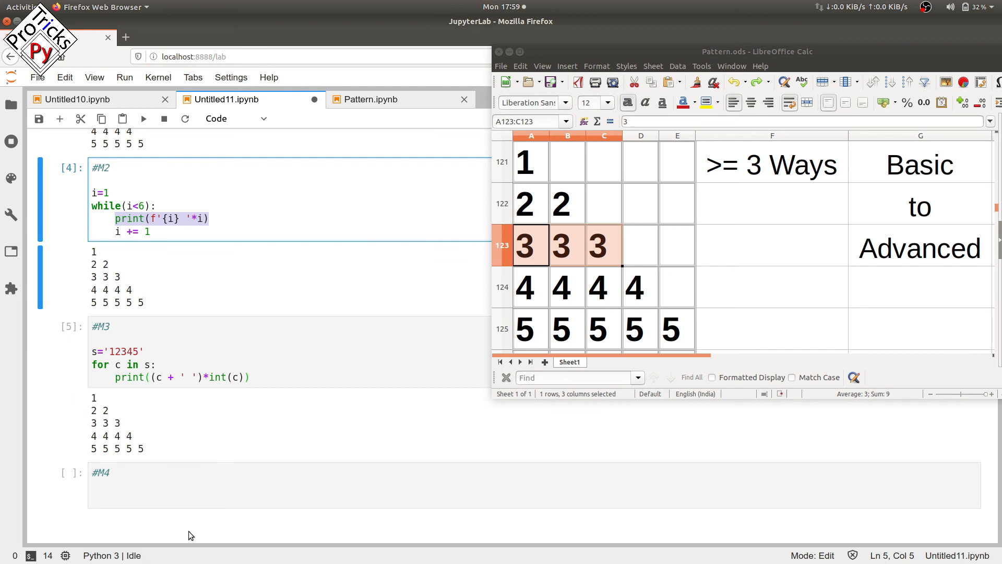
text(for)
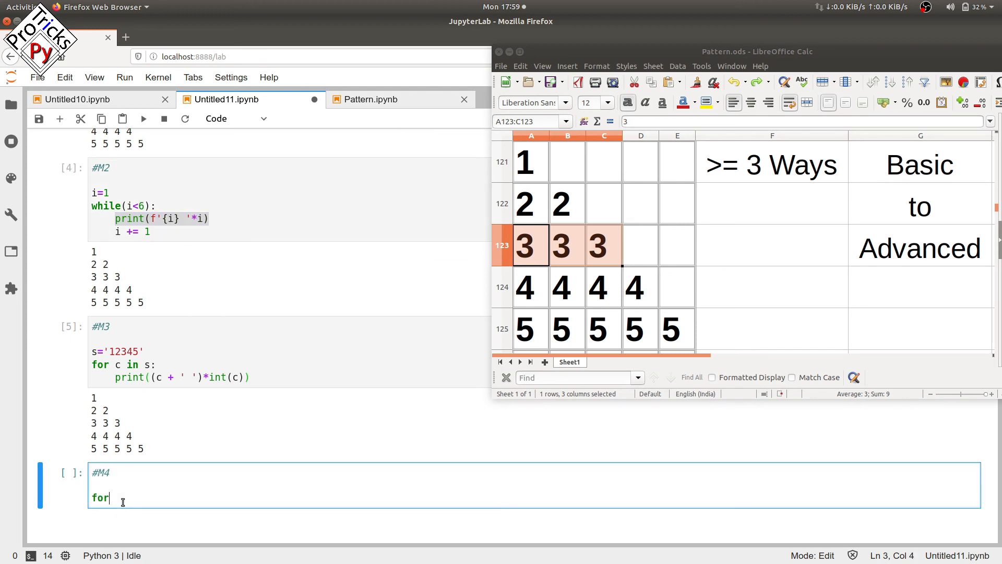
text(i in ra)
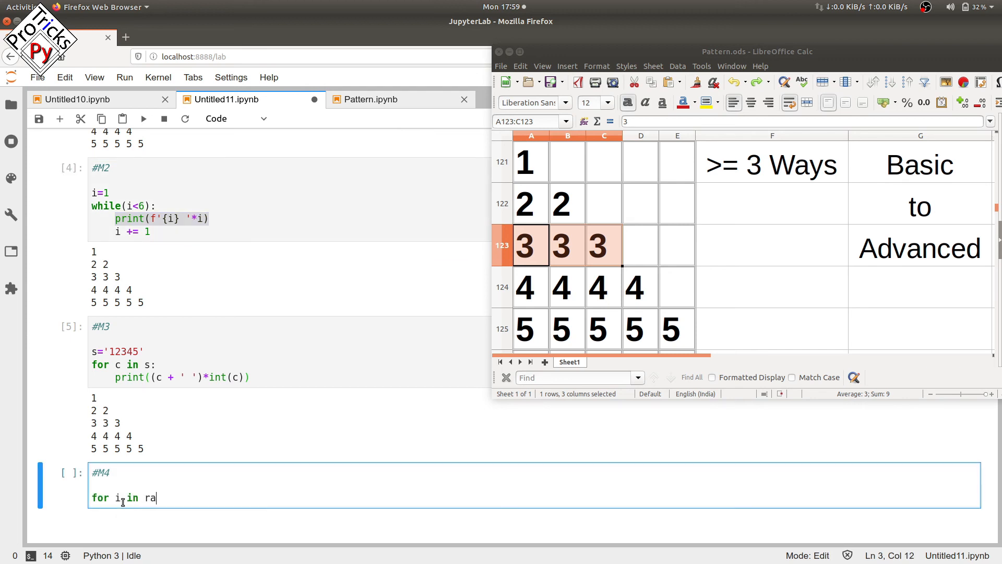
text(nge()
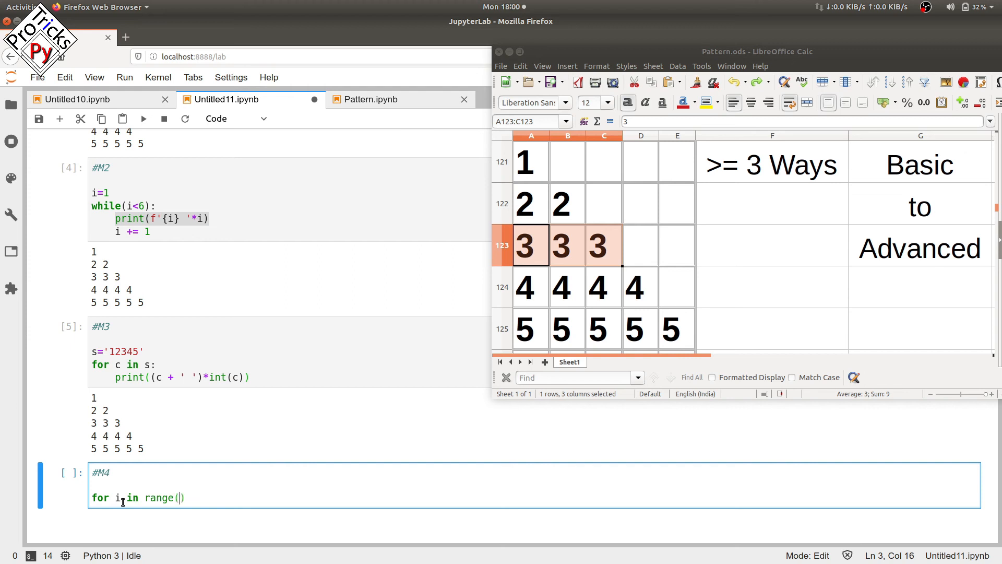
text(1,6)
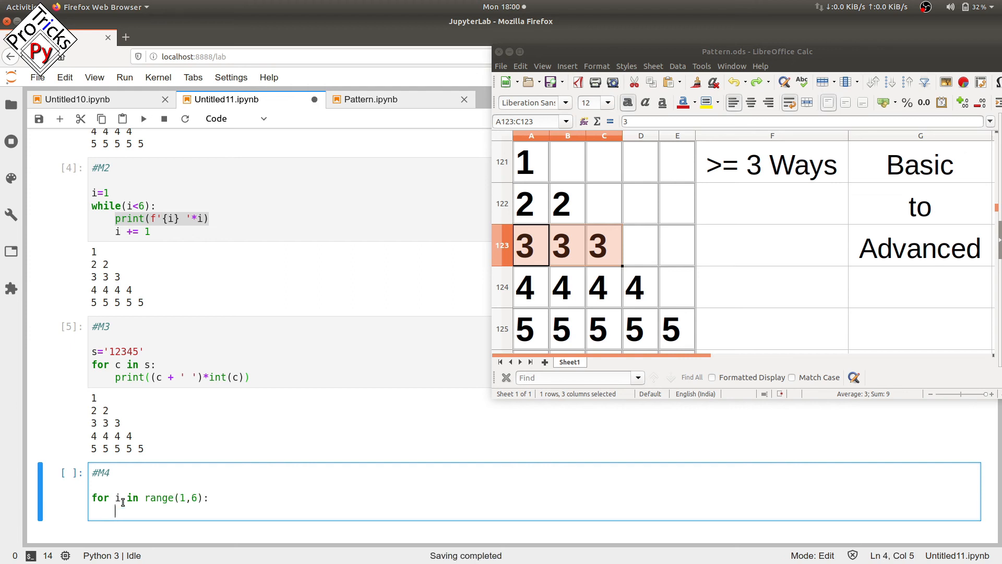
text(print(f'{i} '*i))
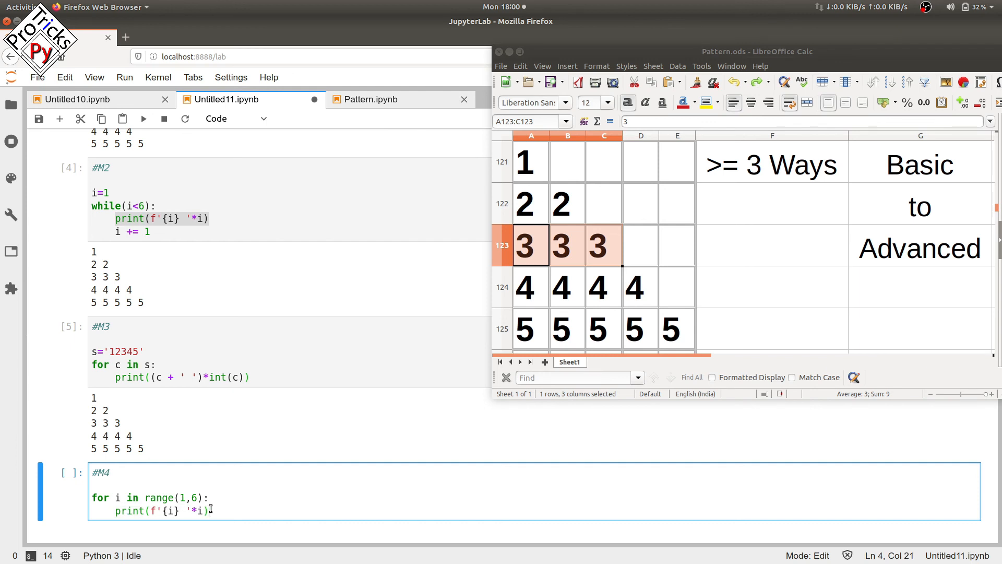
scroll(down, 3)
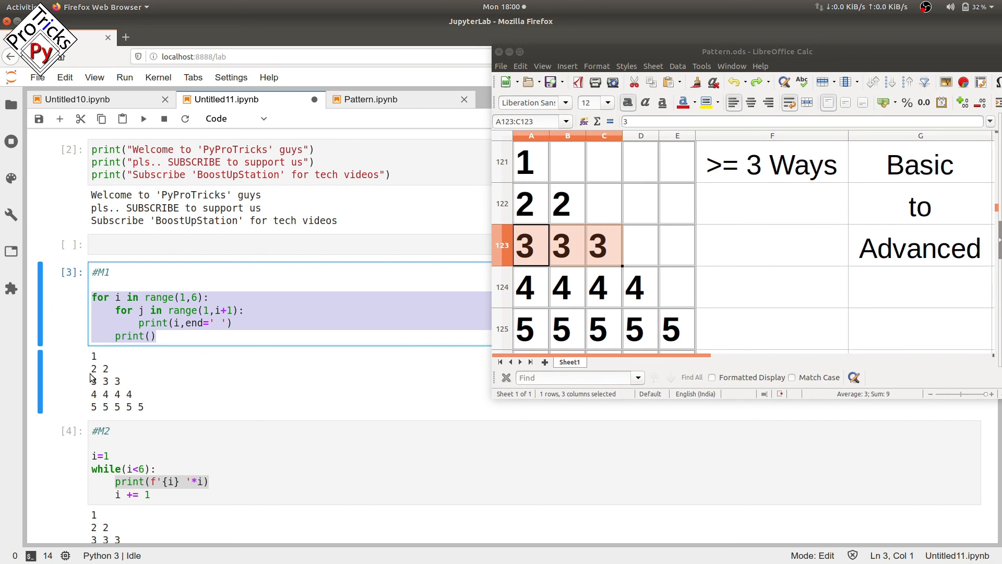
Step: Run the #M4 cell to print the same 1 to 5 5 5 5 5 triangle
scroll(down, 3)
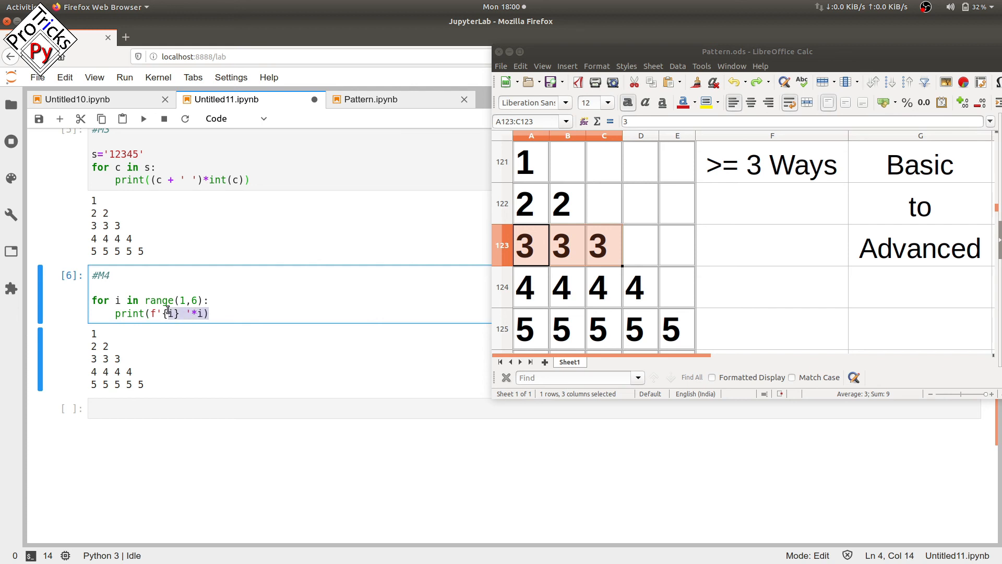
click(214, 313)
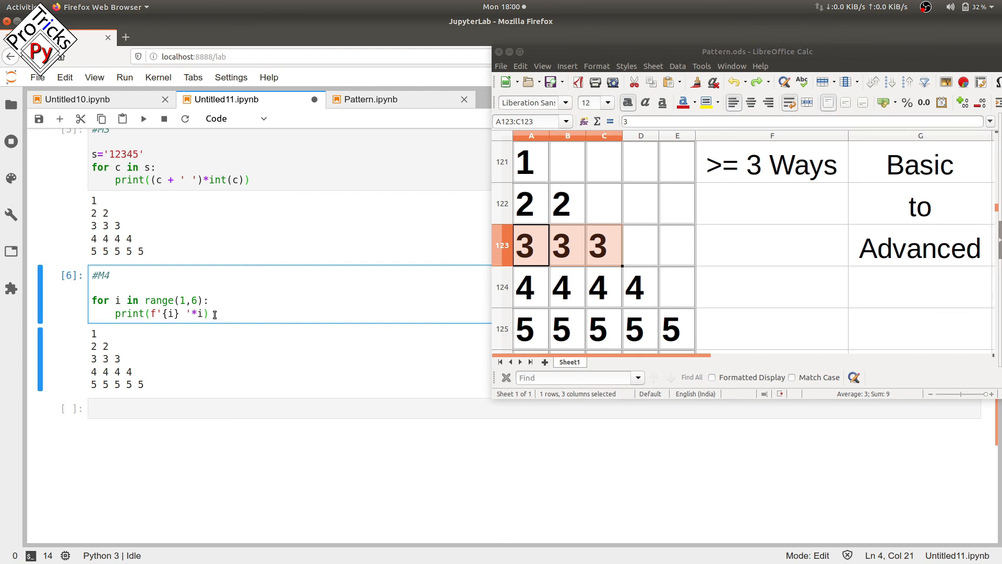